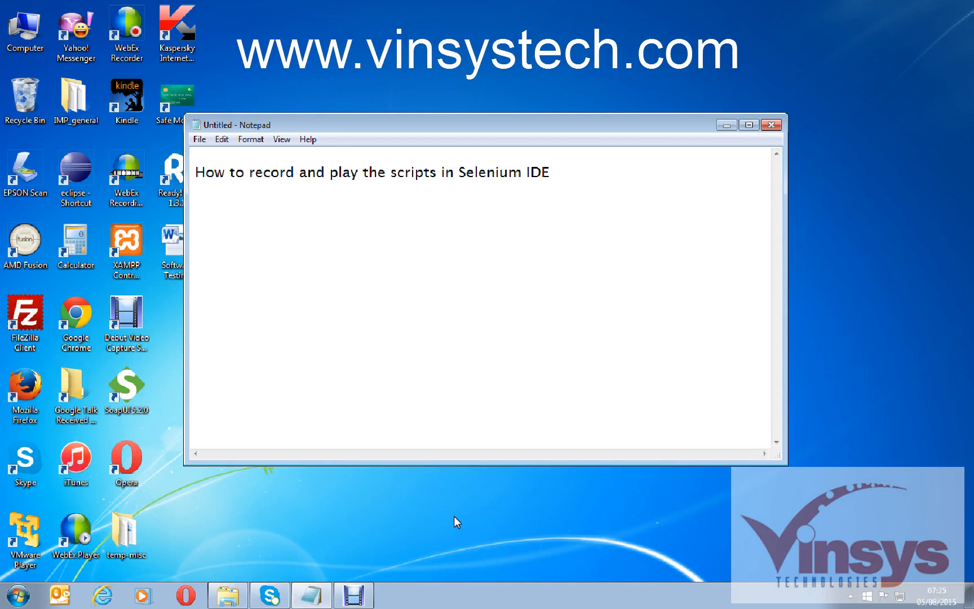
Step: Launch Firefox and open Selenium IDE from the browser's tools menu, reopening it after closing
left_click(451, 172)
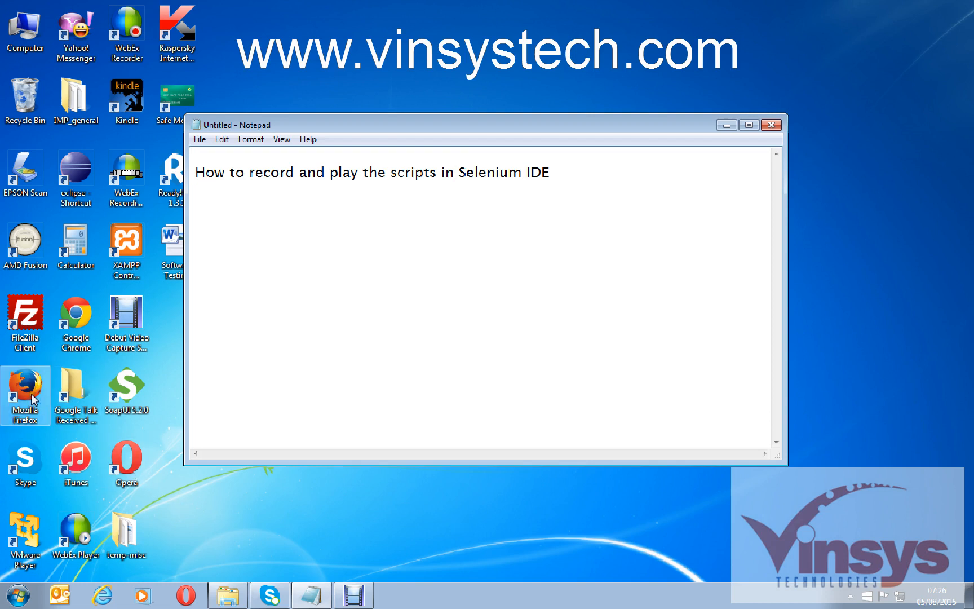
left_click(453, 172)
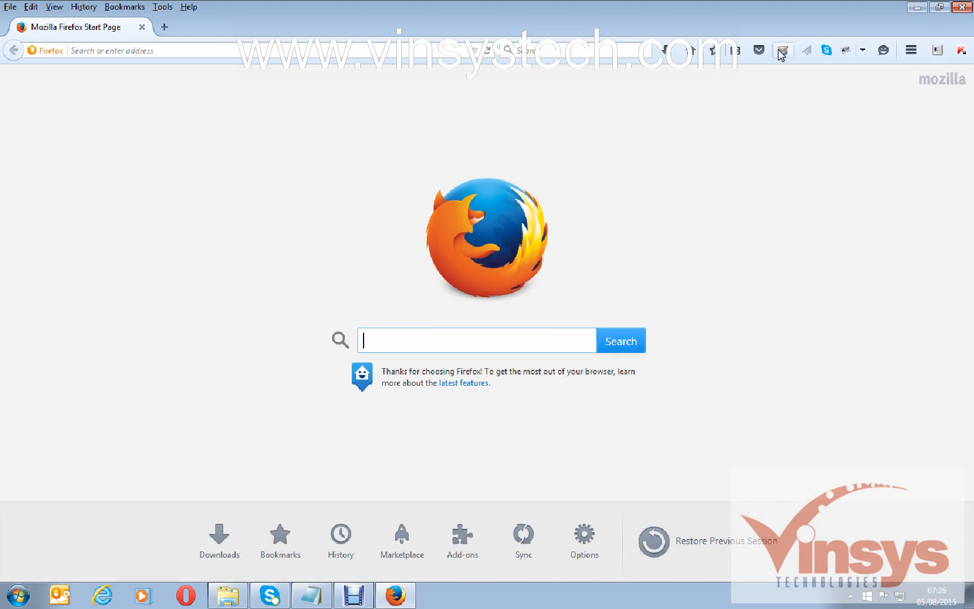
left_click(783, 50)
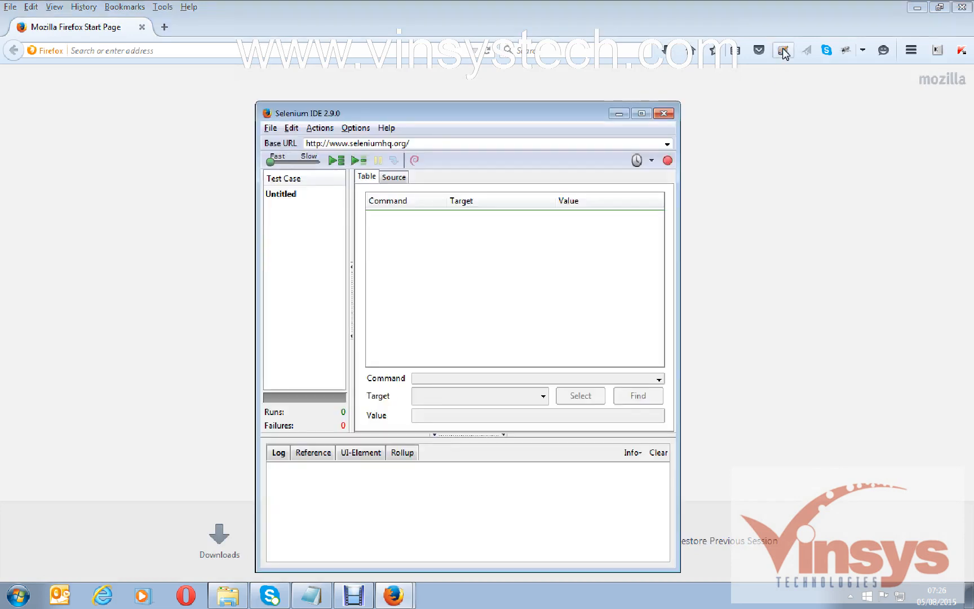
left_click(663, 112)
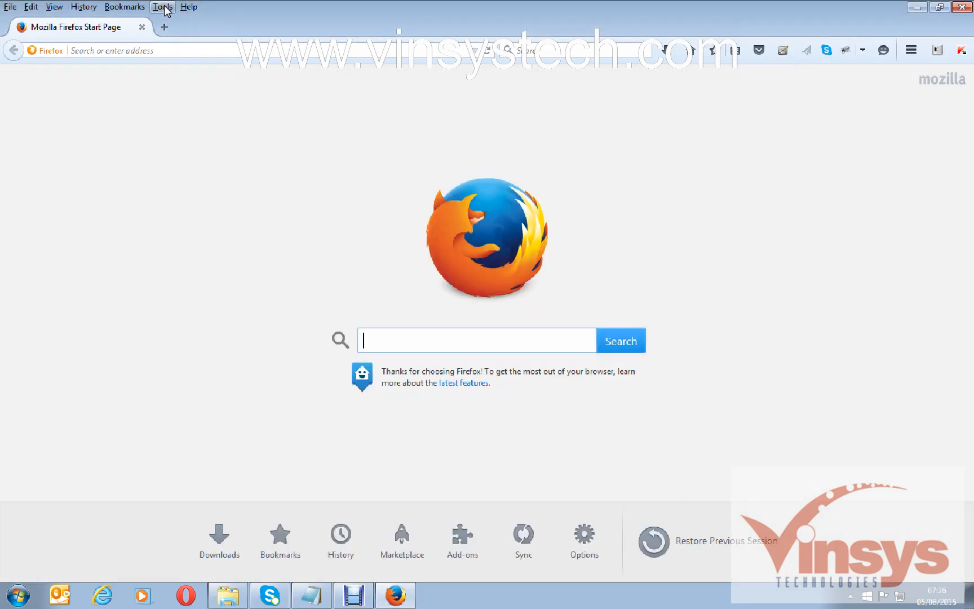
left_click(163, 7)
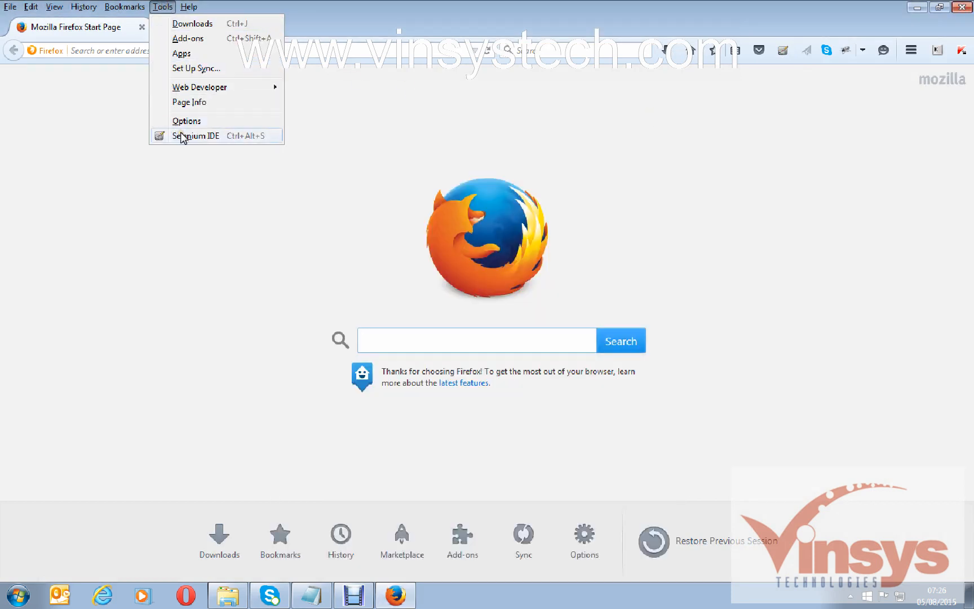
left_click(195, 136)
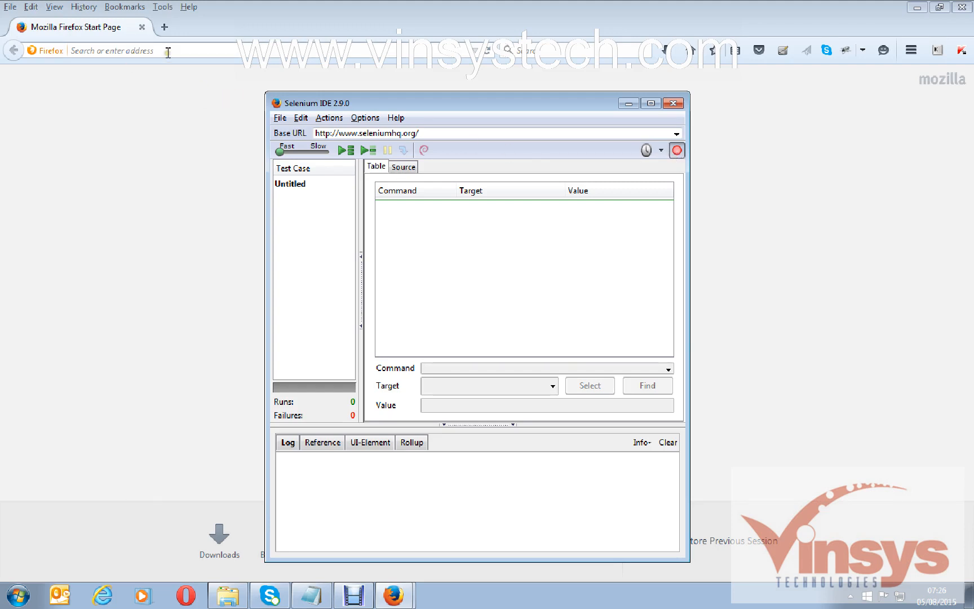
left_click(674, 103)
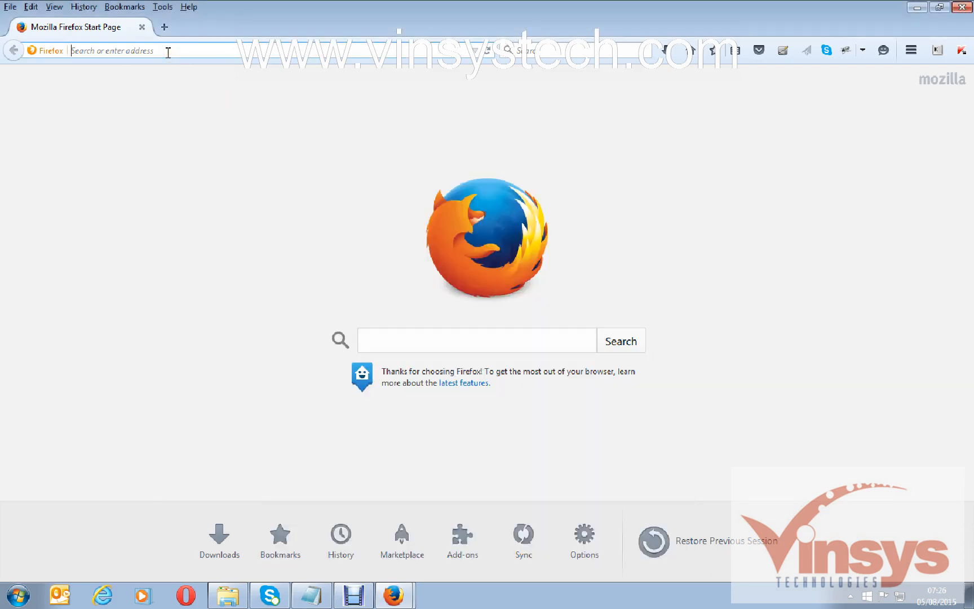
type("www.")
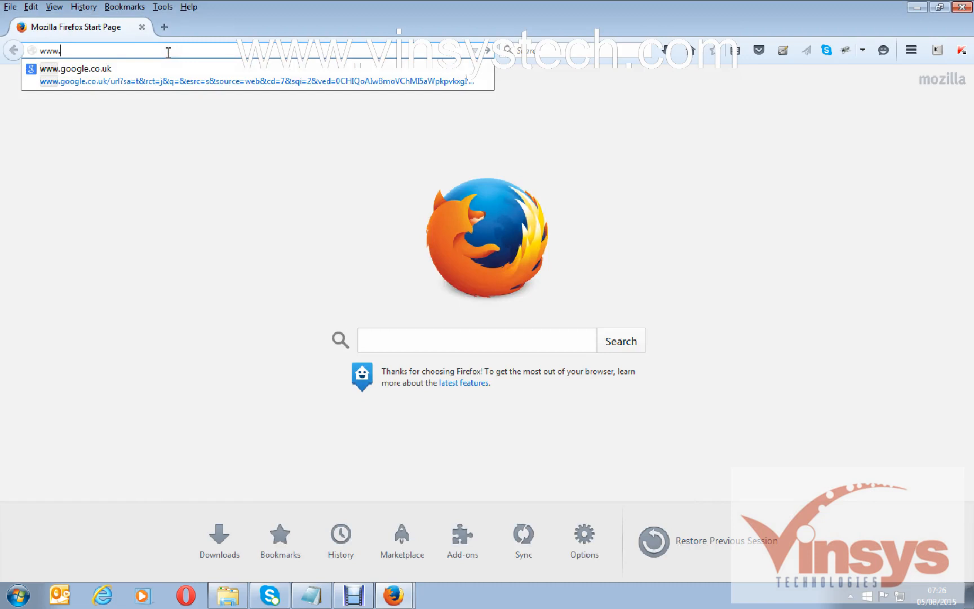
key("Return")
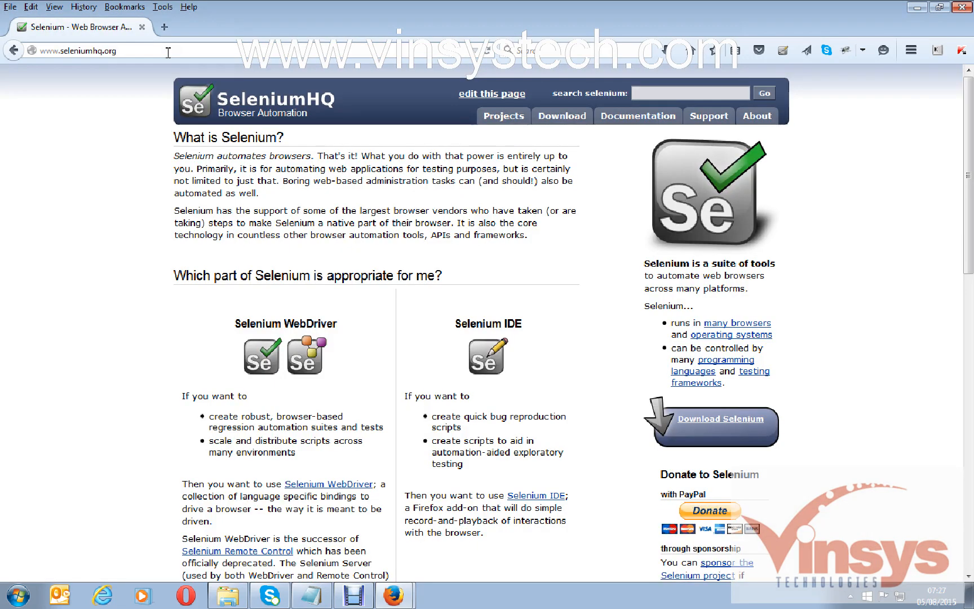
mouse_move(503, 116)
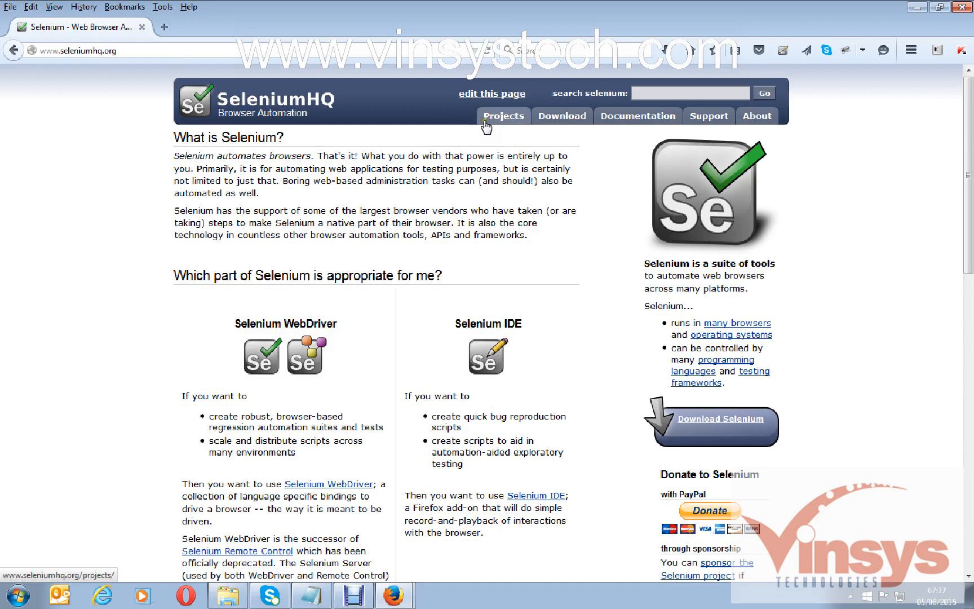
Step: Visit the Projects, Download, Documentation, Support, About and Projects pages in turn
left_click(503, 116)
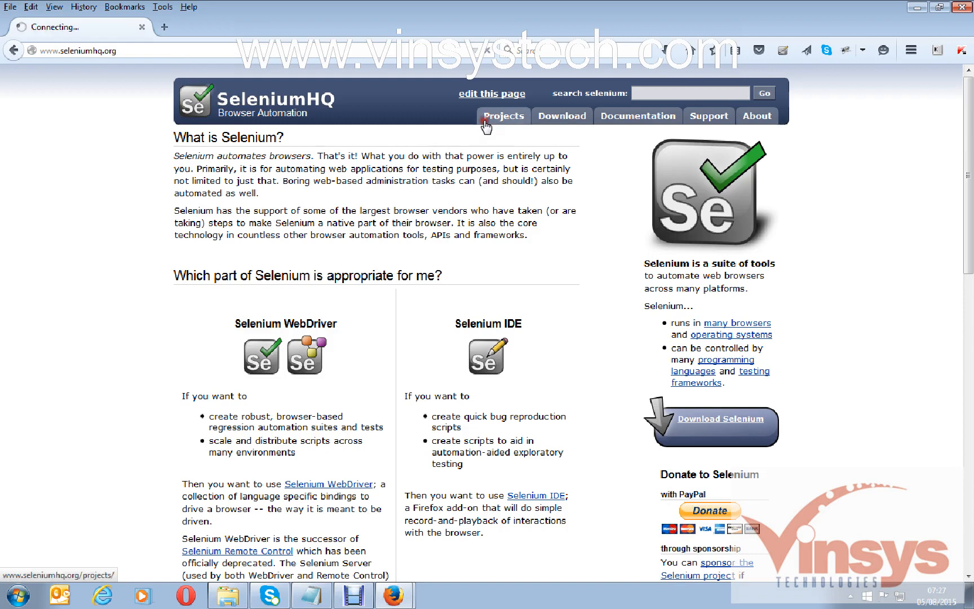
left_click(560, 116)
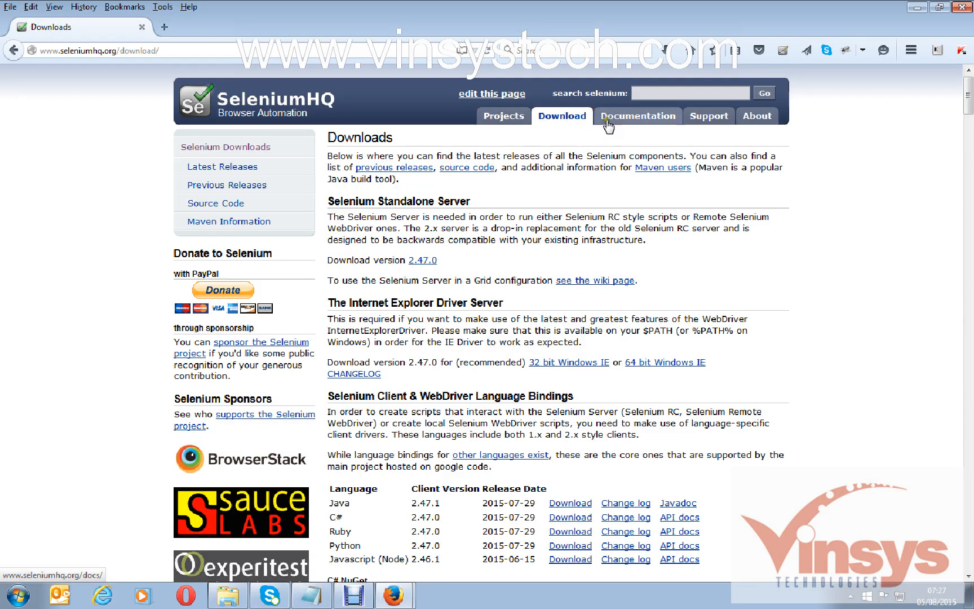
left_click(638, 115)
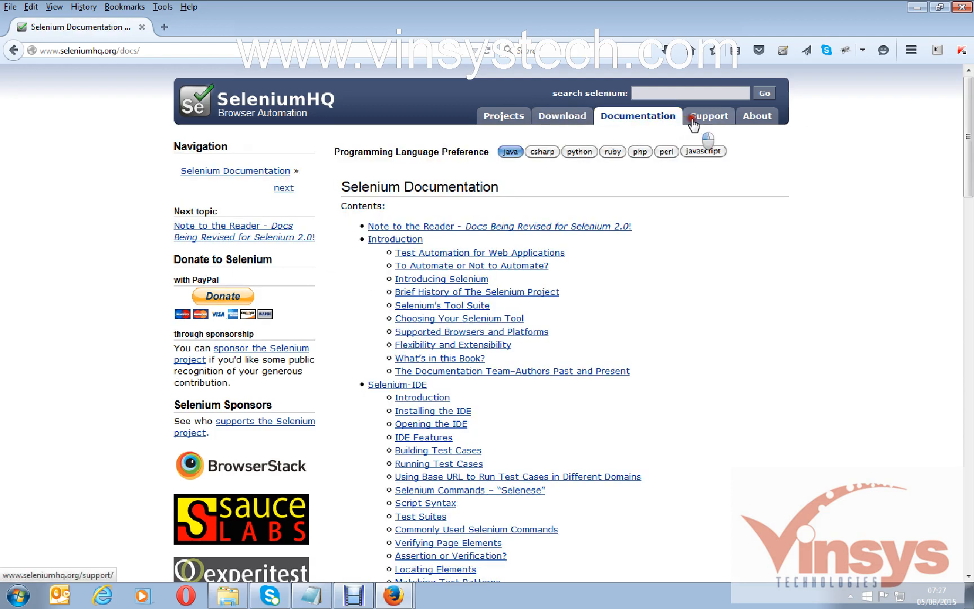
left_click(756, 116)
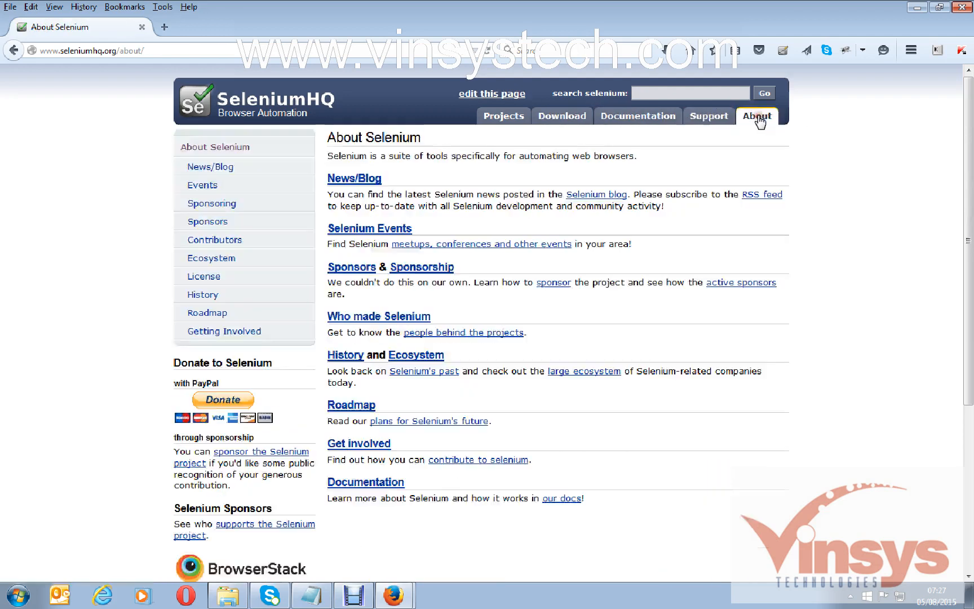
left_click(503, 116)
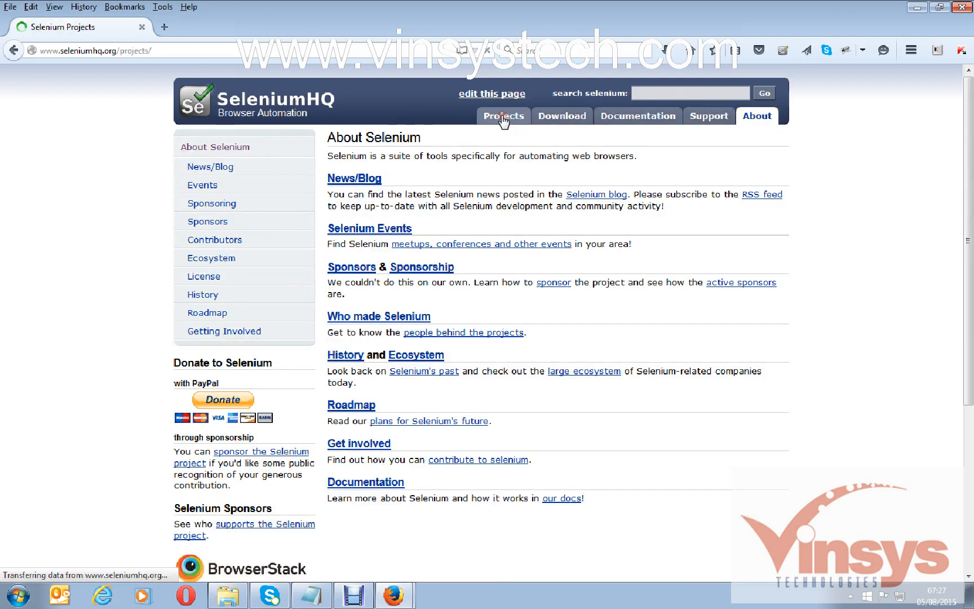
left_click(503, 115)
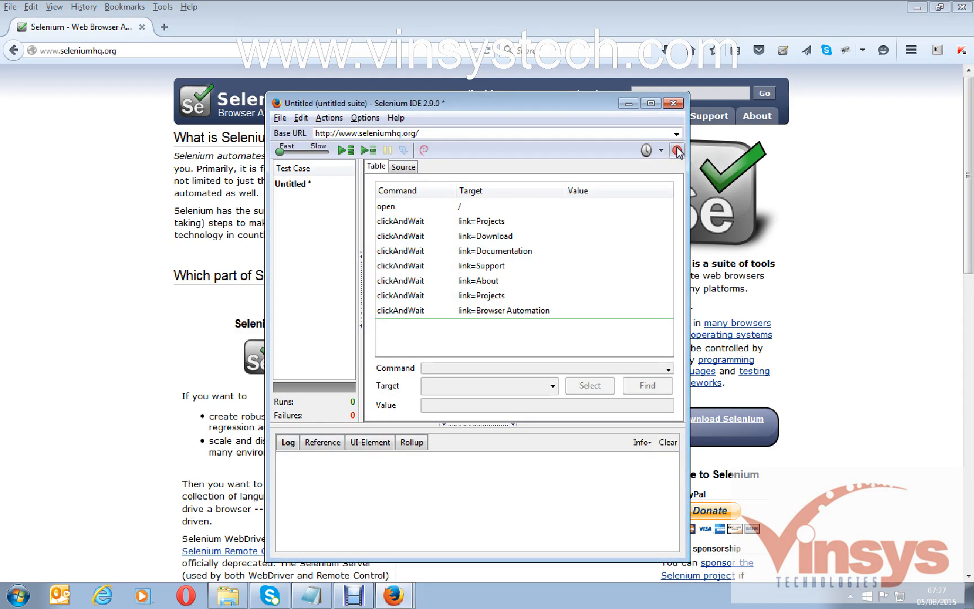
mouse_move(277, 151)
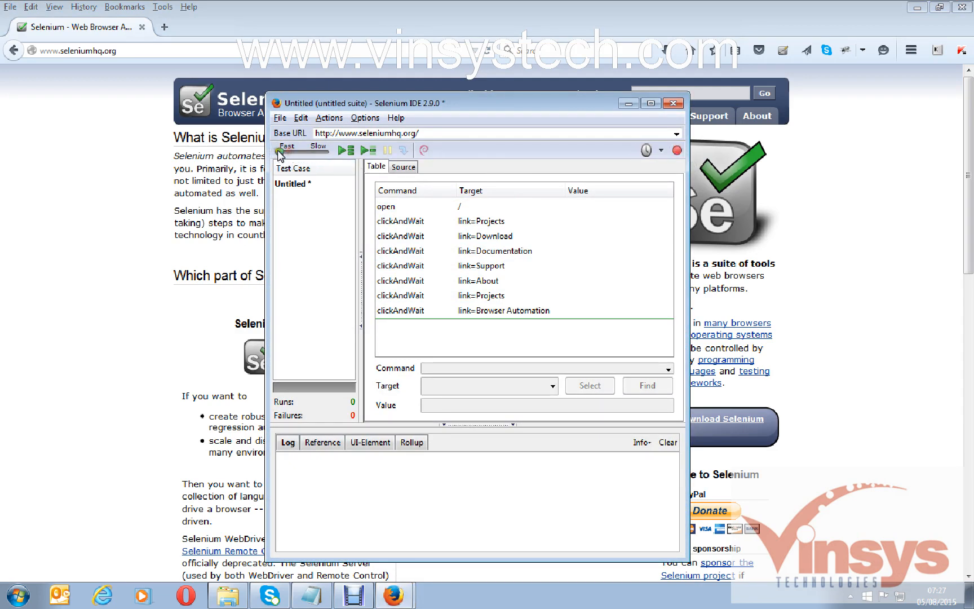
mouse_move(310, 173)
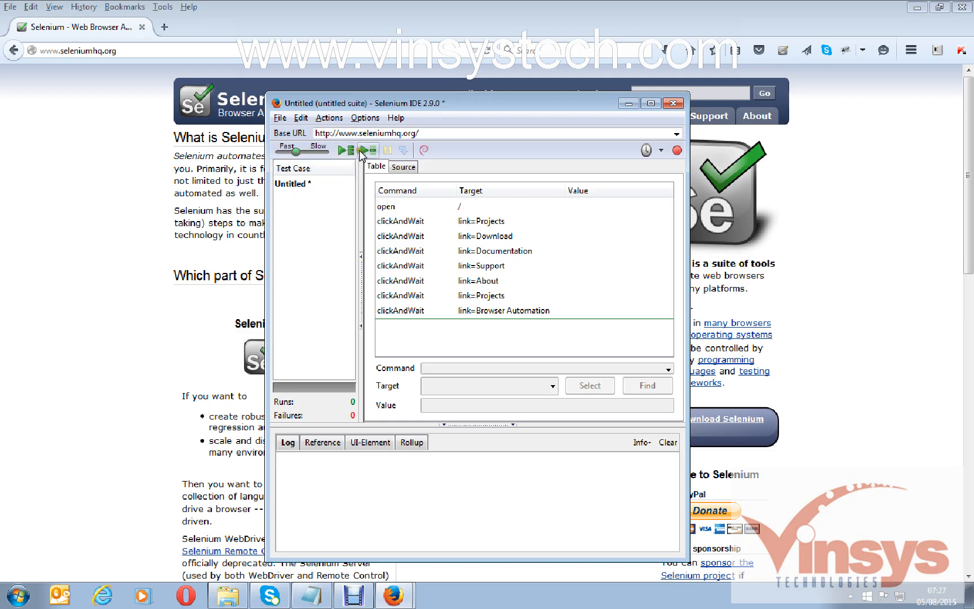
mouse_move(367, 157)
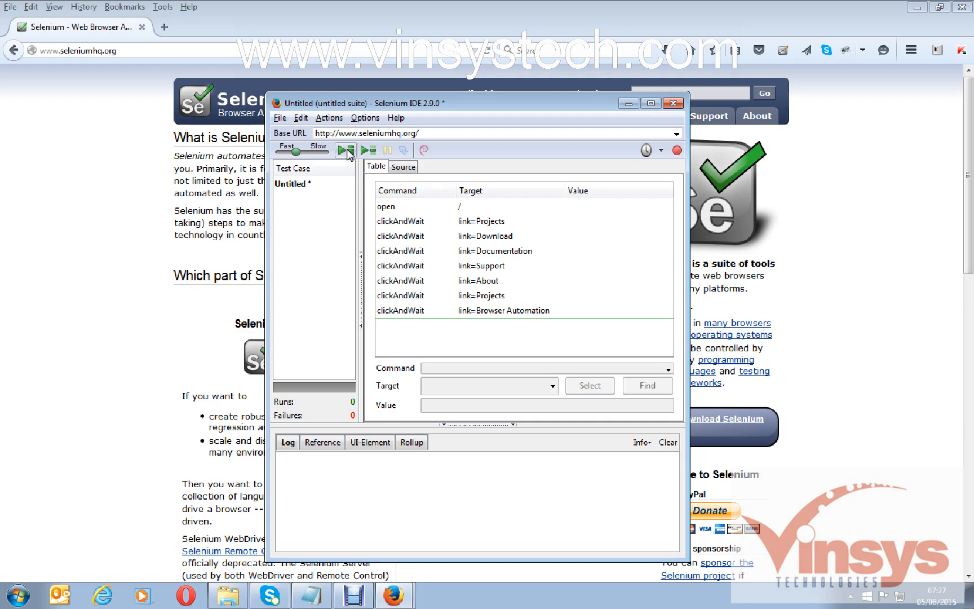
mouse_move(368, 150)
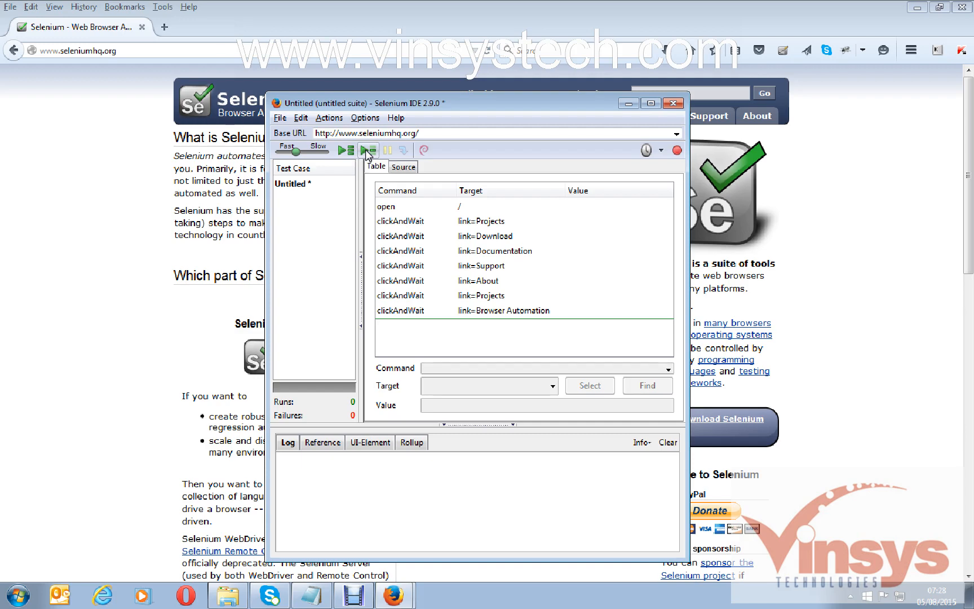
Step: Play the recorded test case and follow Firefox through the SeleniumHQ pages back home
left_click(368, 150)
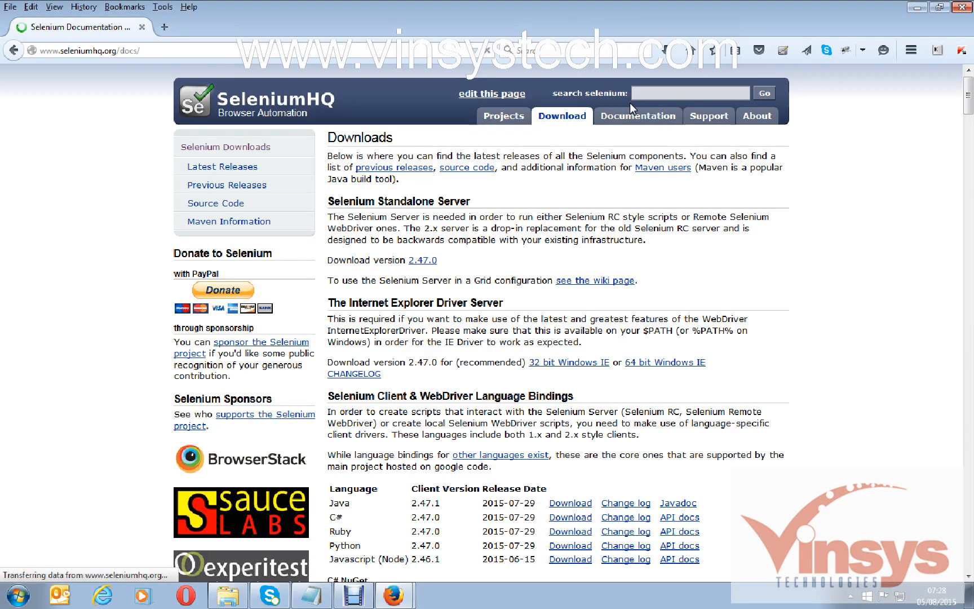
left_click(756, 117)
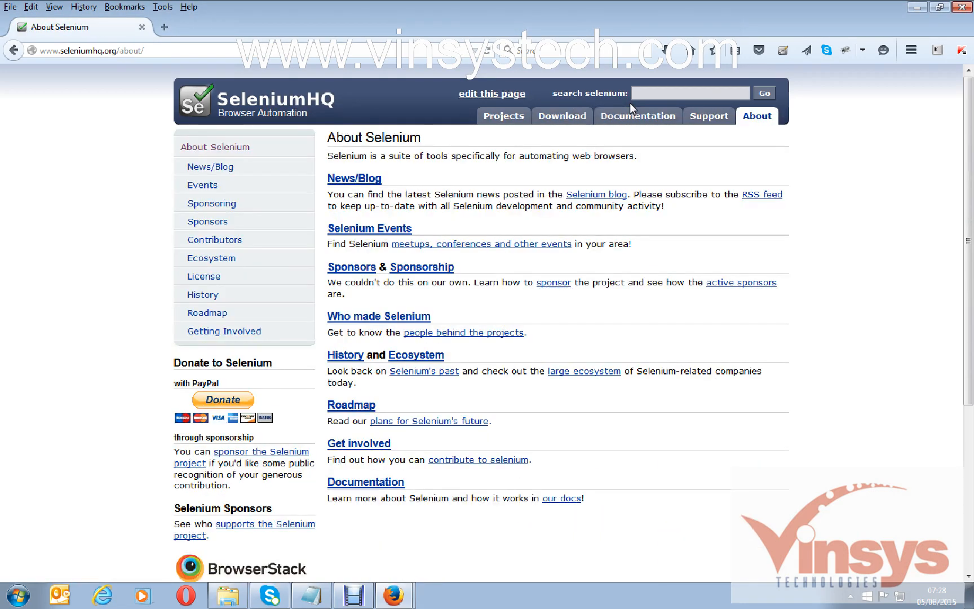
left_click(261, 100)
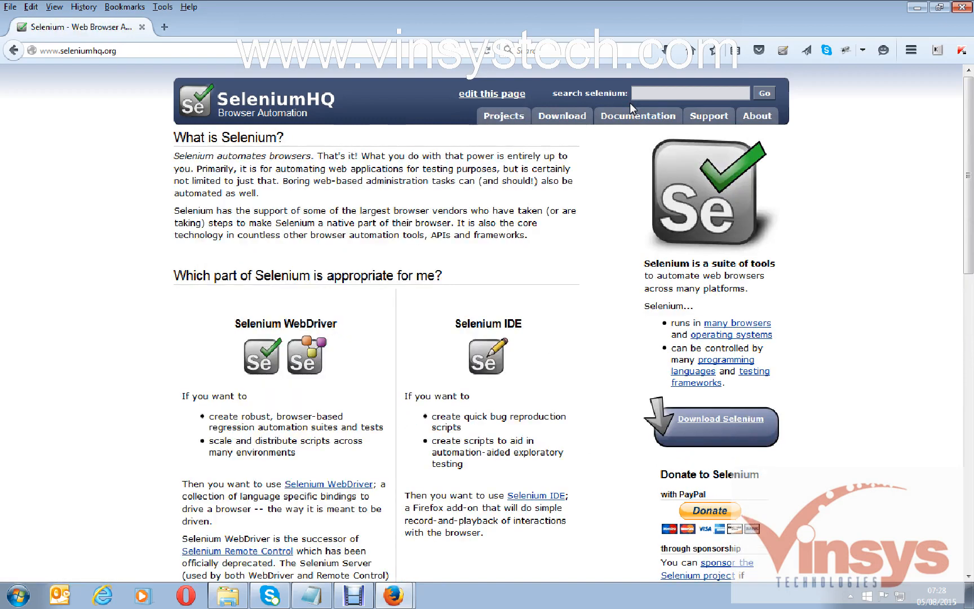
mouse_move(577, 139)
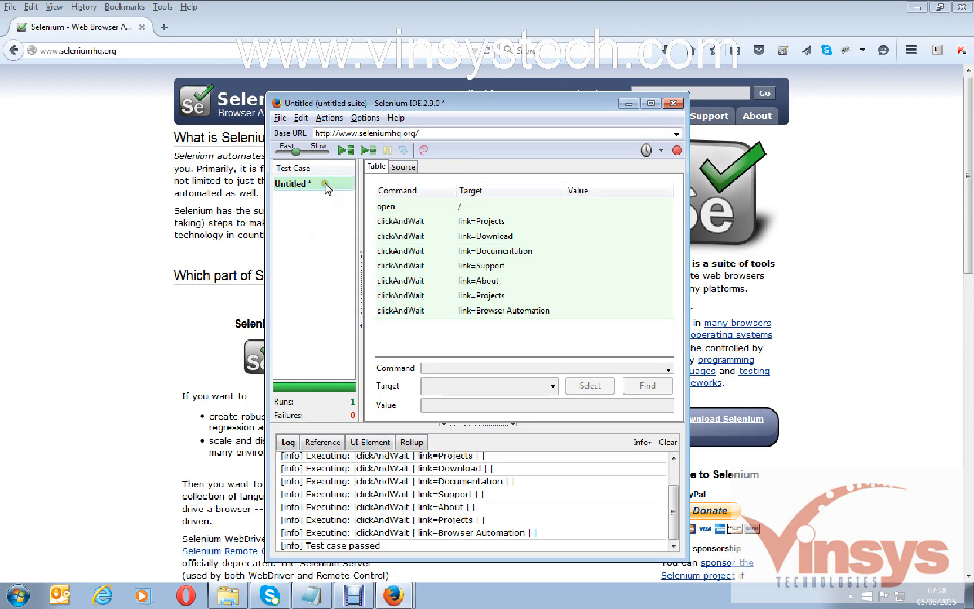
mouse_move(286, 413)
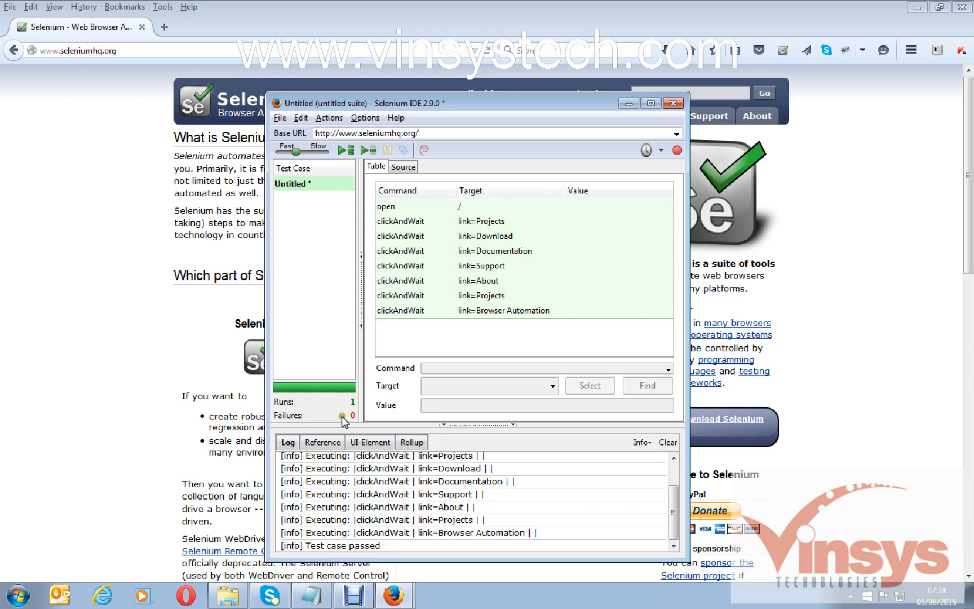
mouse_move(668, 509)
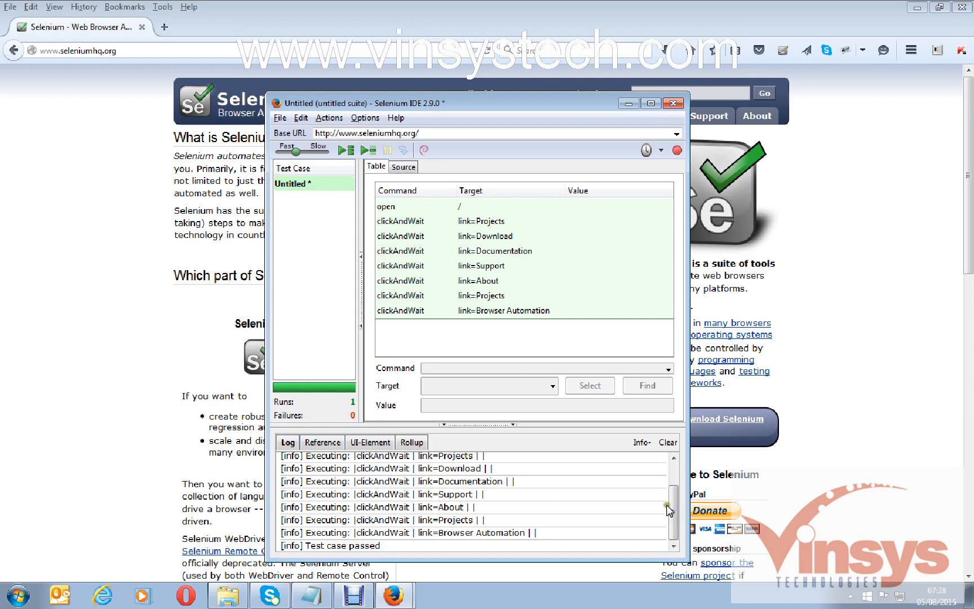
Step: Scroll the Log pane and highlight the 'Test case passed' message
scroll("up", 3)
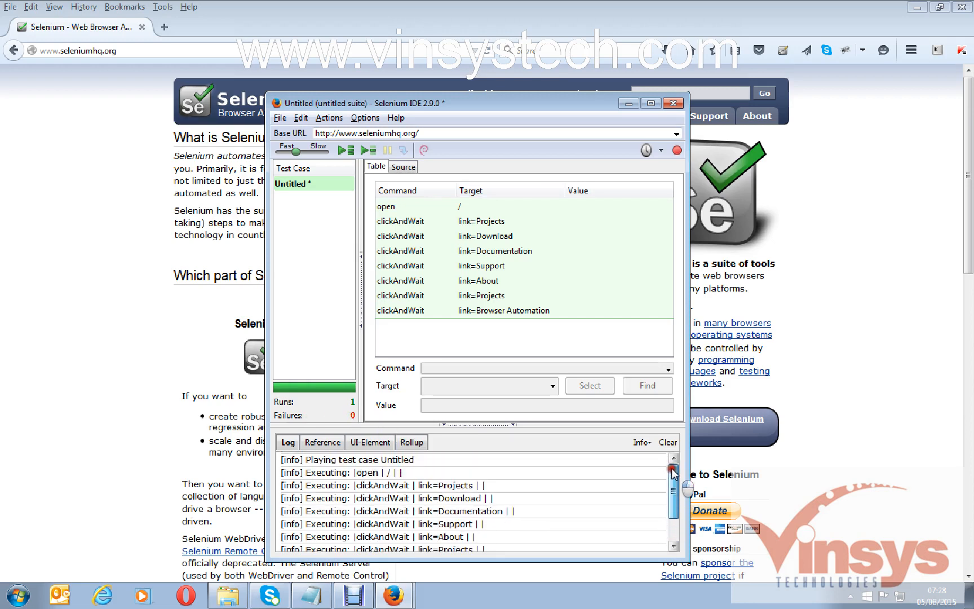
scroll("down", 3)
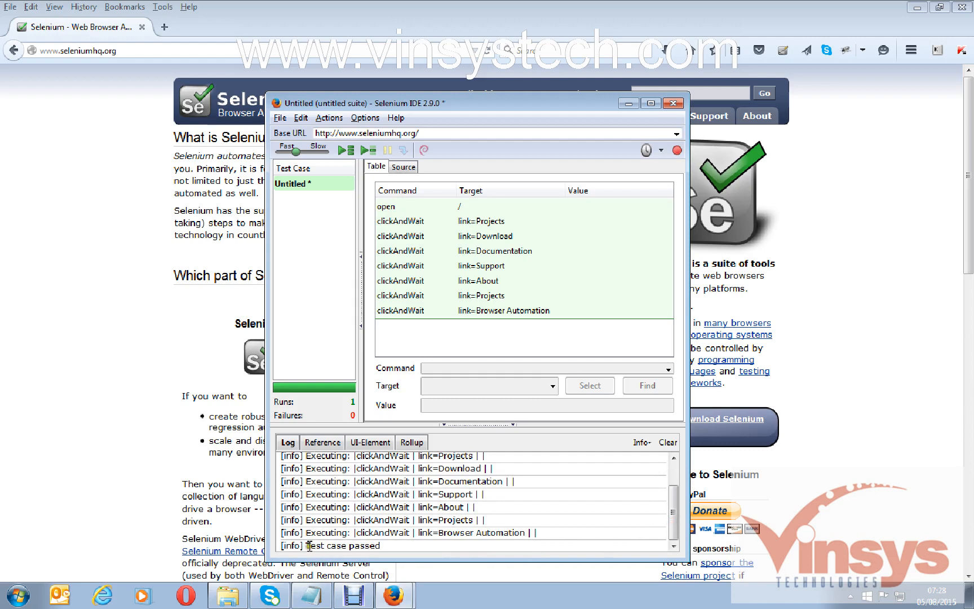
double_click(333, 546)
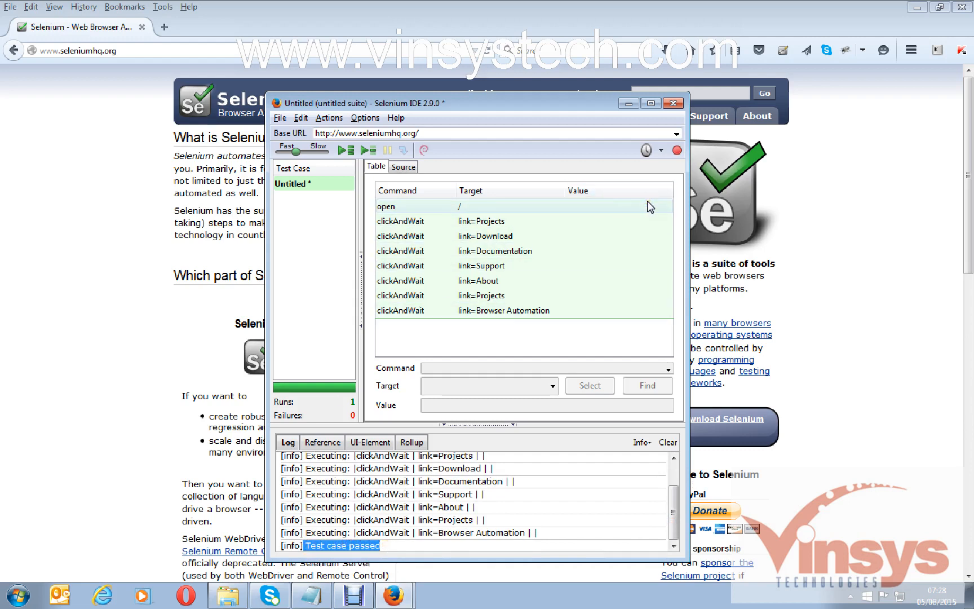
mouse_move(279, 118)
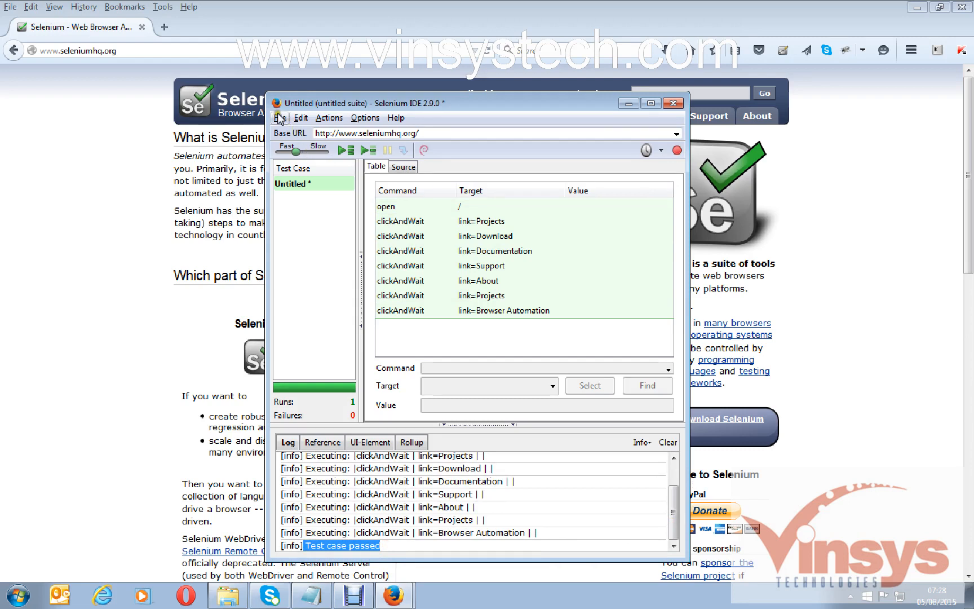
Step: Choose Save Test Case, then create and open a 'sampleidescripts' folder on the Desktop
left_click(279, 117)
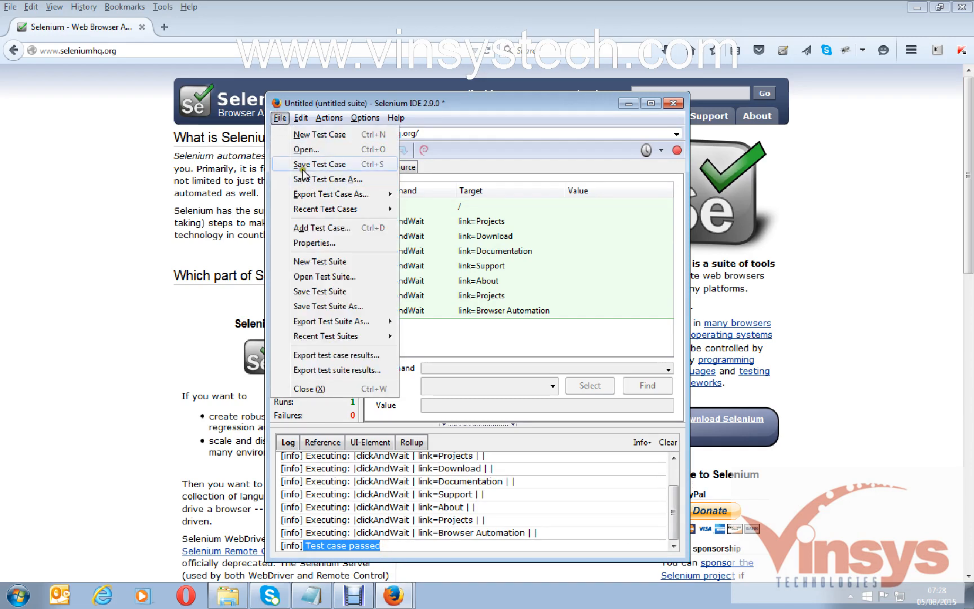
left_click(328, 178)
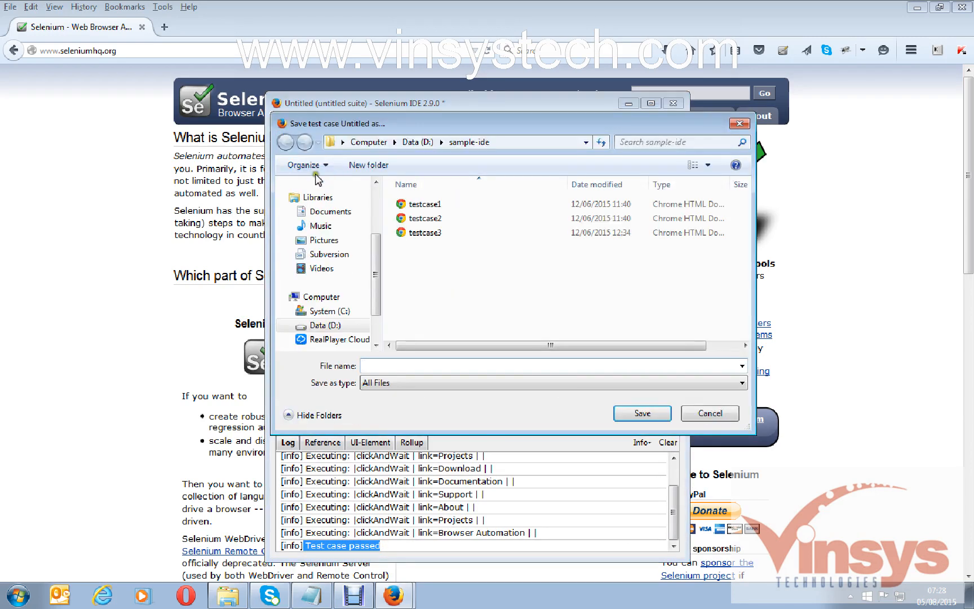
scroll("up", 3)
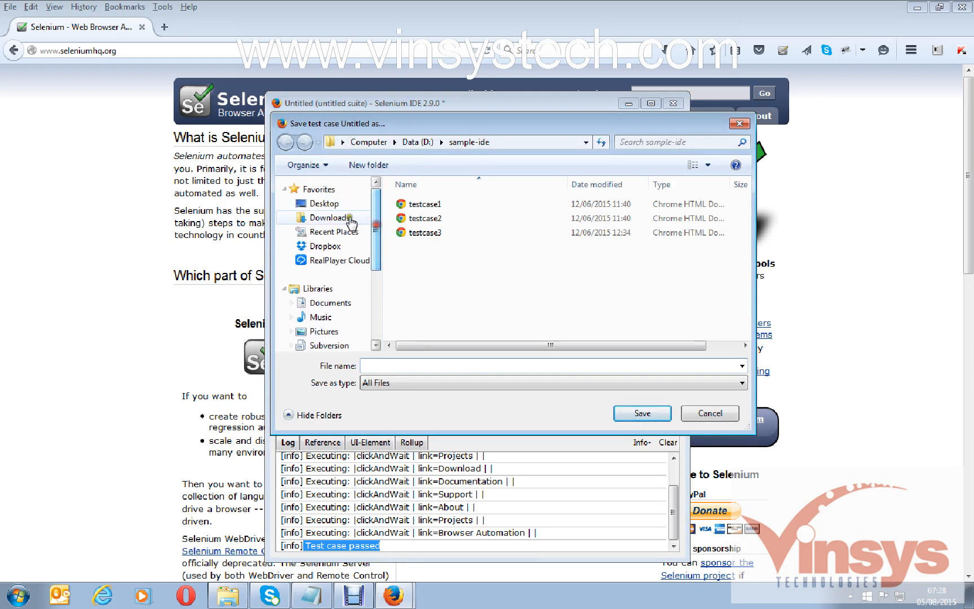
left_click(324, 202)
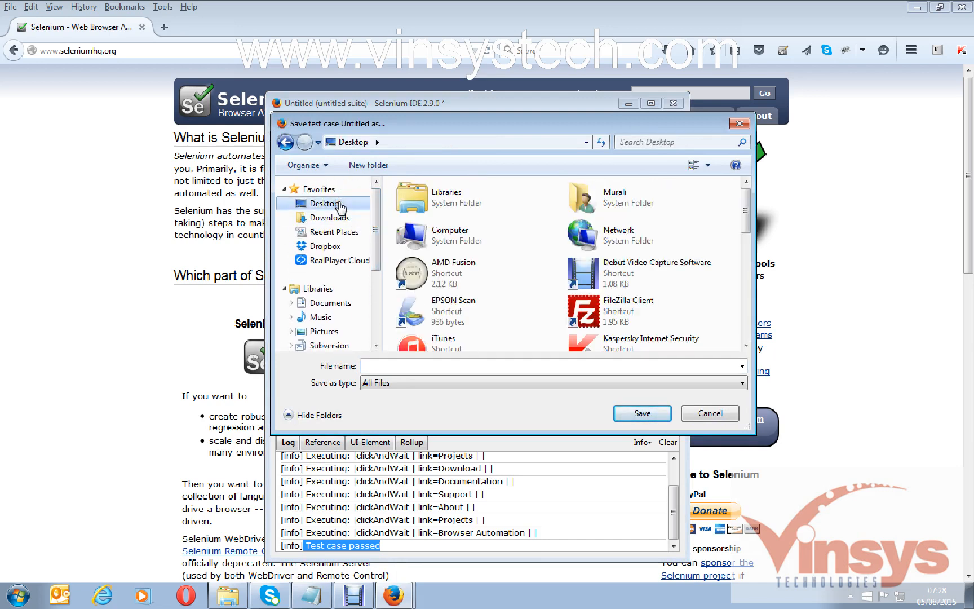
left_click(367, 164)
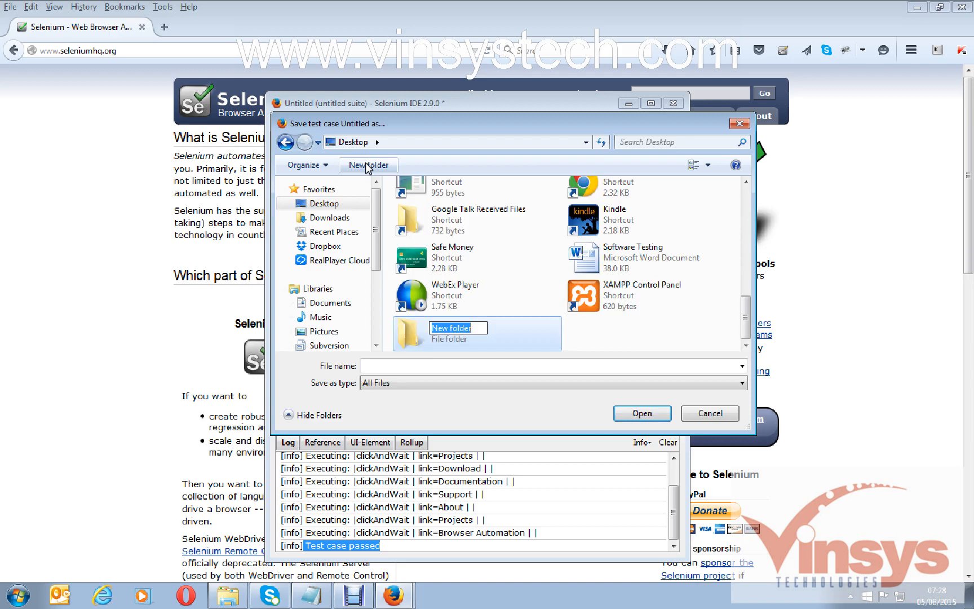
type("sample")
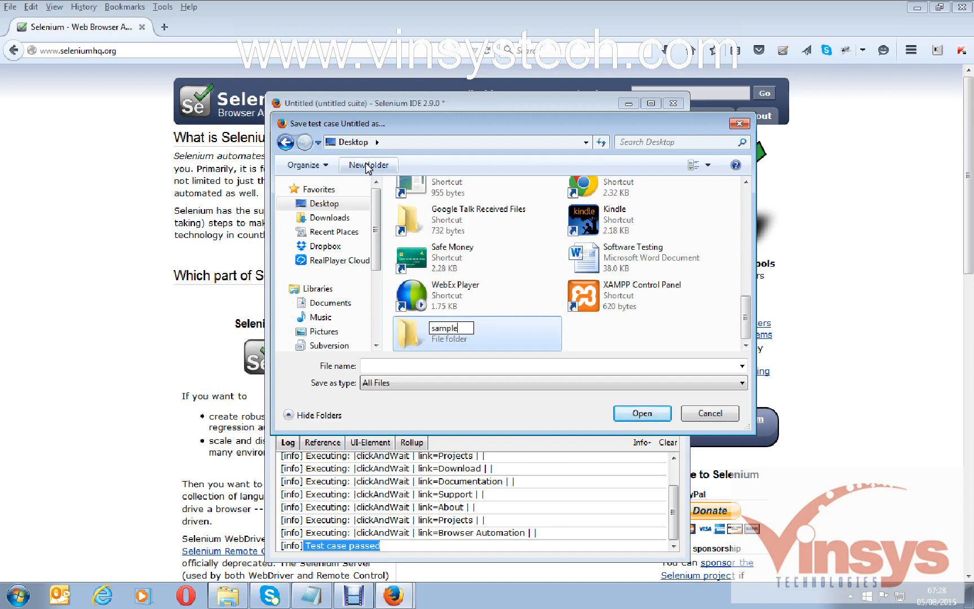
type("ides")
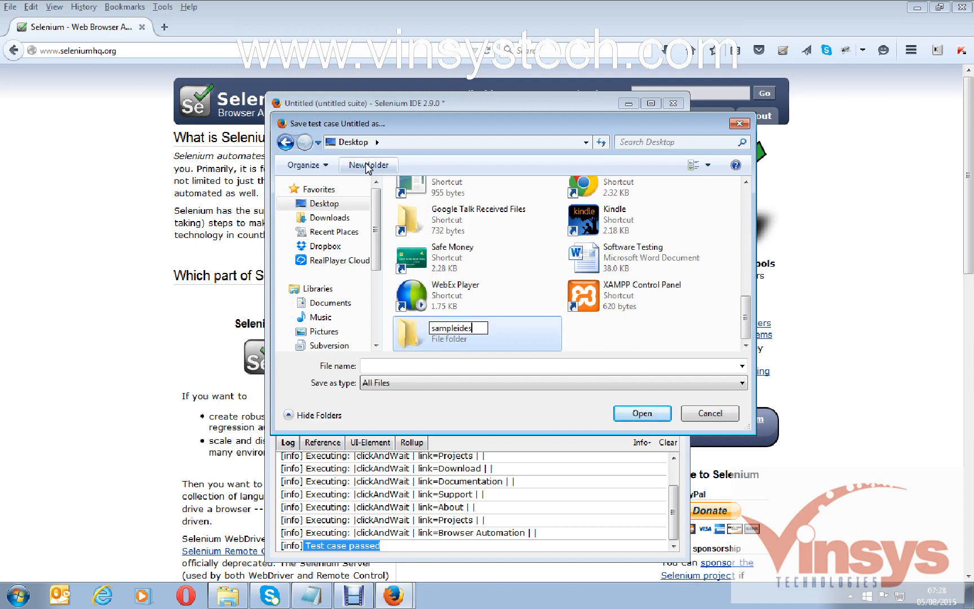
type("cripts")
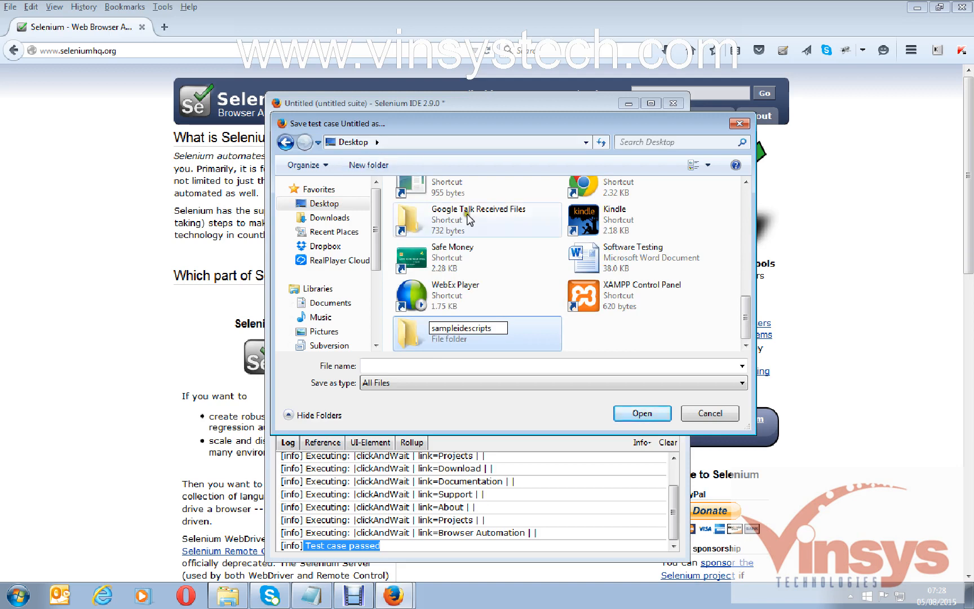
double_click(467, 328)
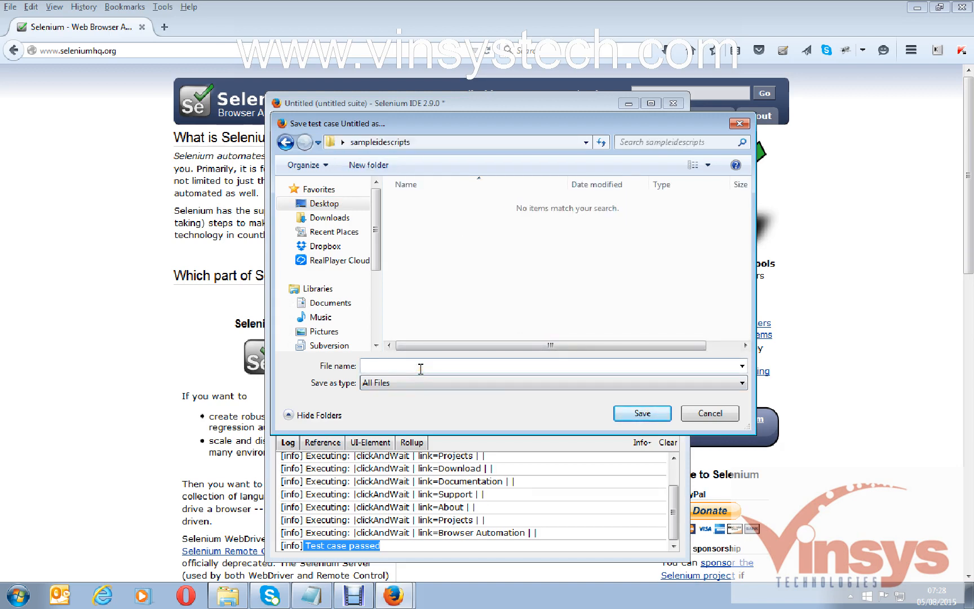
Step: Save the test case there as 'testcase1'
type("testcase")
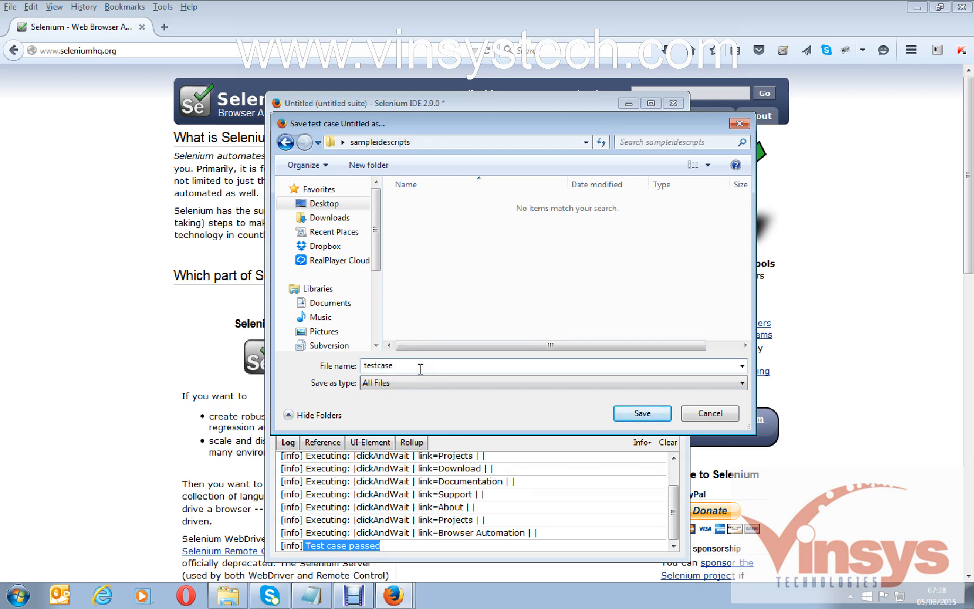
type("1")
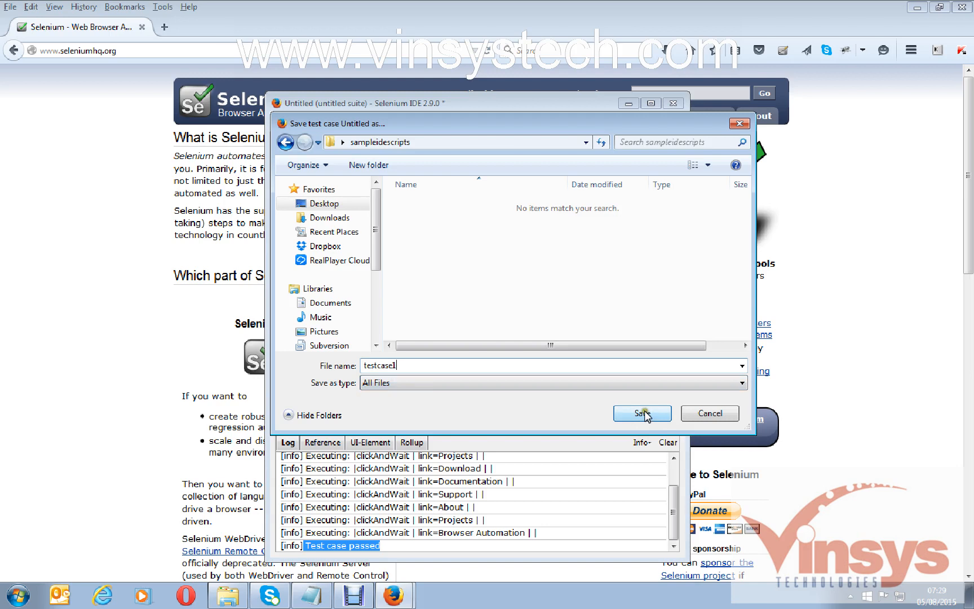
left_click(641, 413)
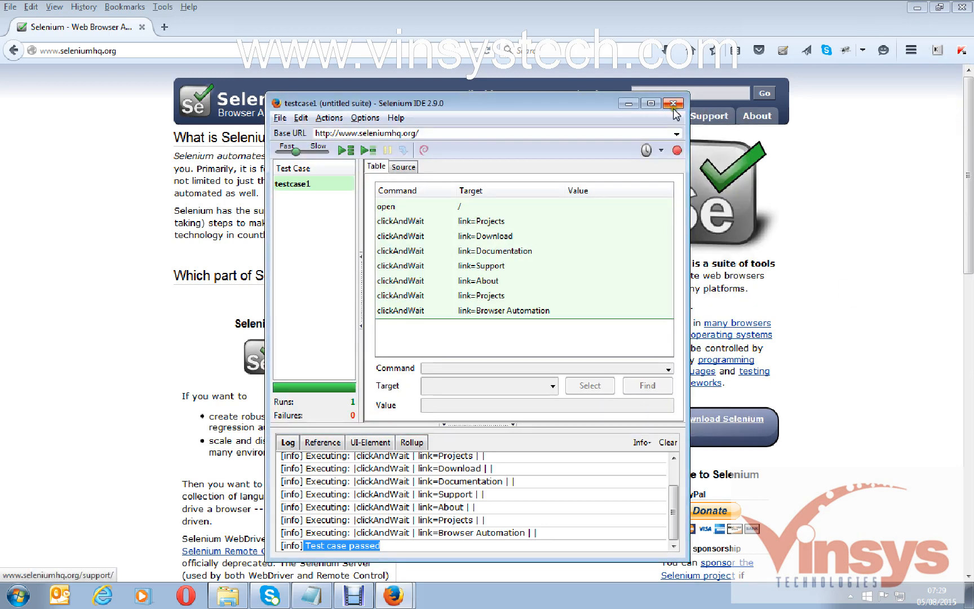
Step: Close Selenium IDE, minimize Notepad, and open the sampleidescripts folder from the desktop
left_click(673, 103)
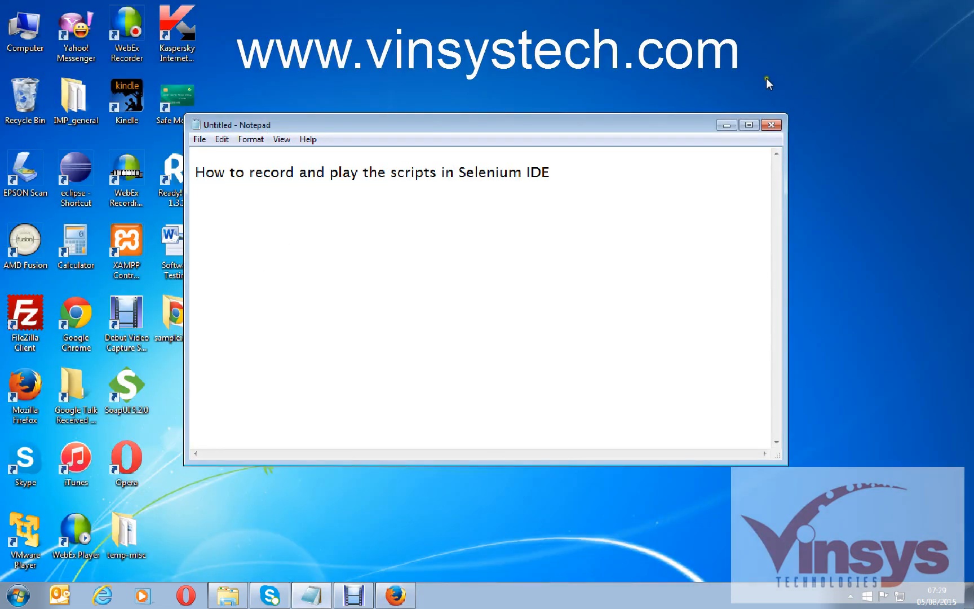
left_click(772, 124)
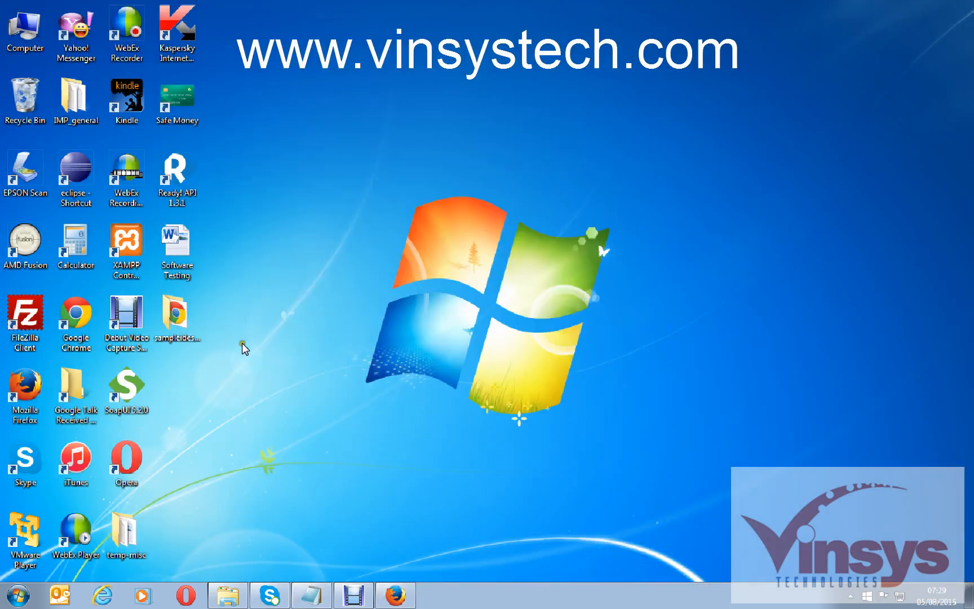
double_click(177, 315)
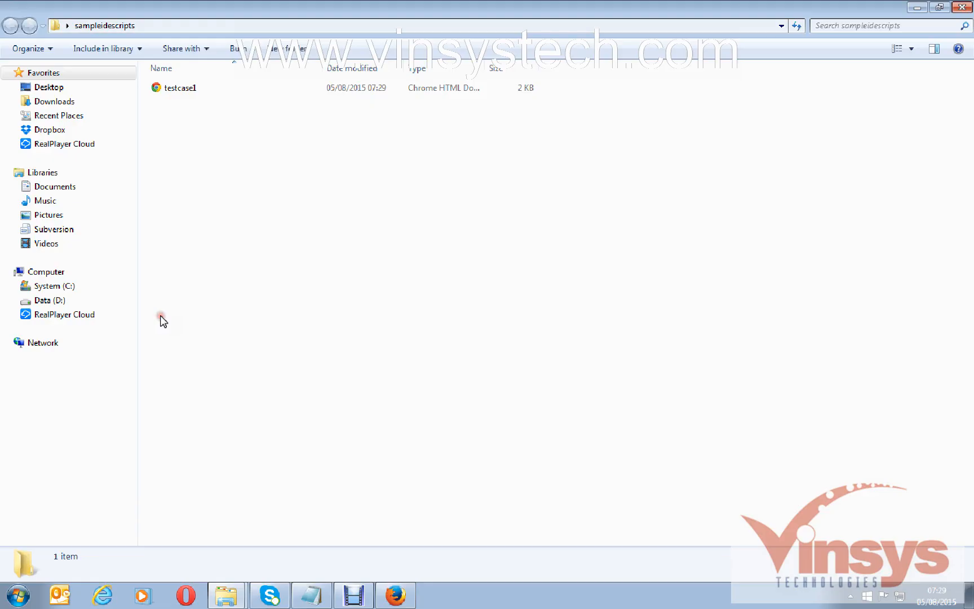
Step: Select the testcase1 file and bring up its context menu
left_click(180, 88)
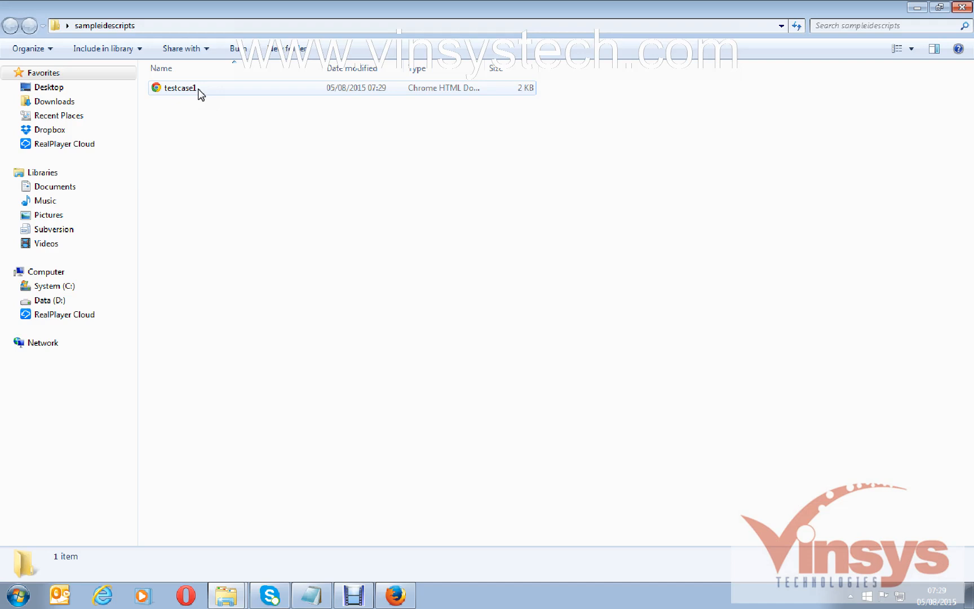
right_click(199, 93)
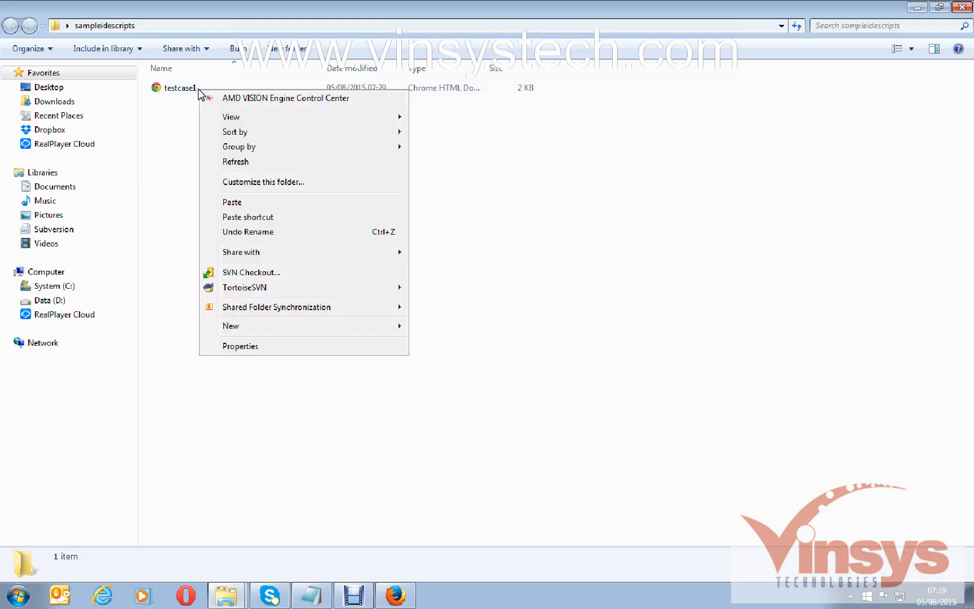
left_click(178, 88)
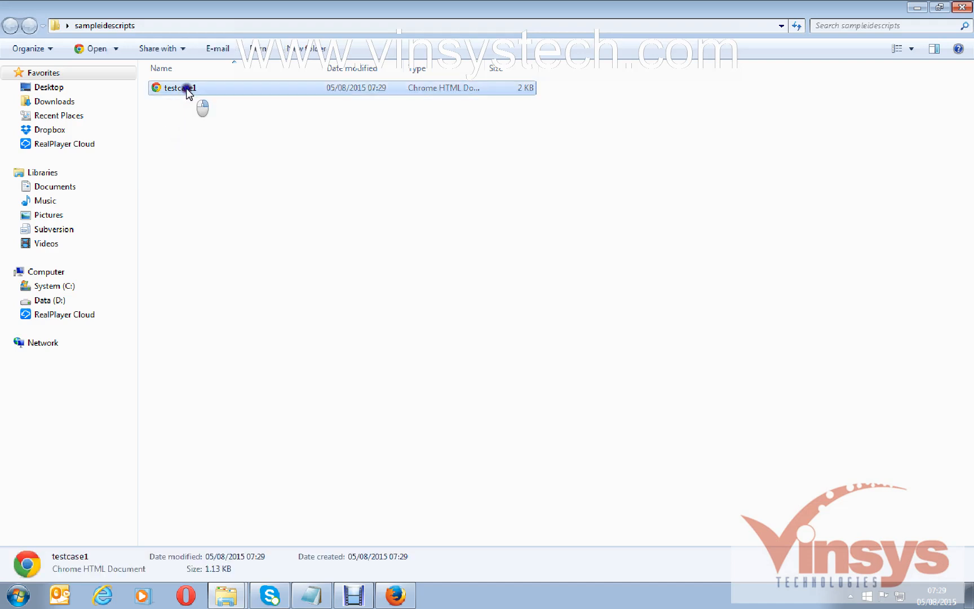
right_click(181, 87)
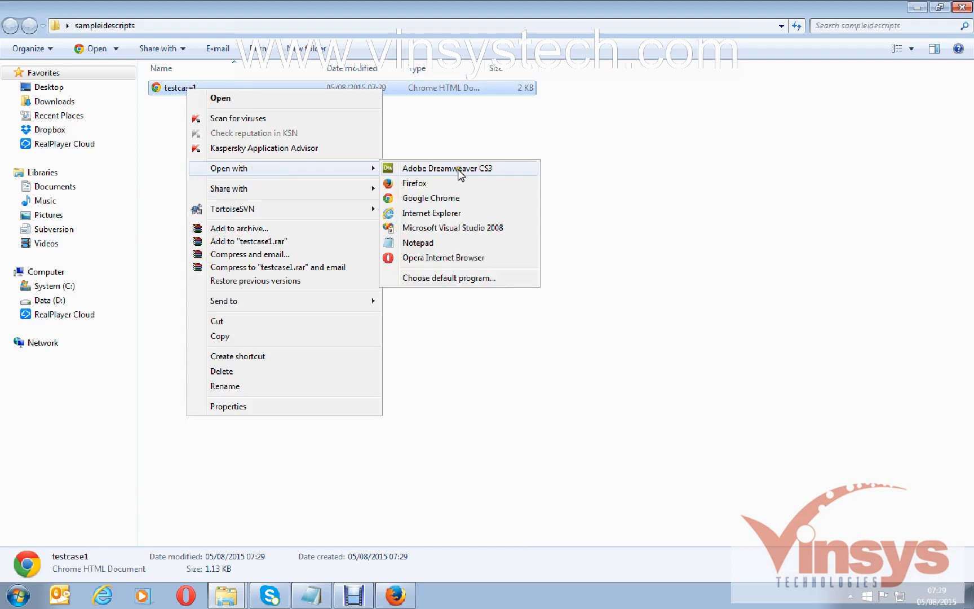
Step: Open testcase1 in Notepad to view its HTML, then close it choosing Don't Save
left_click(417, 242)
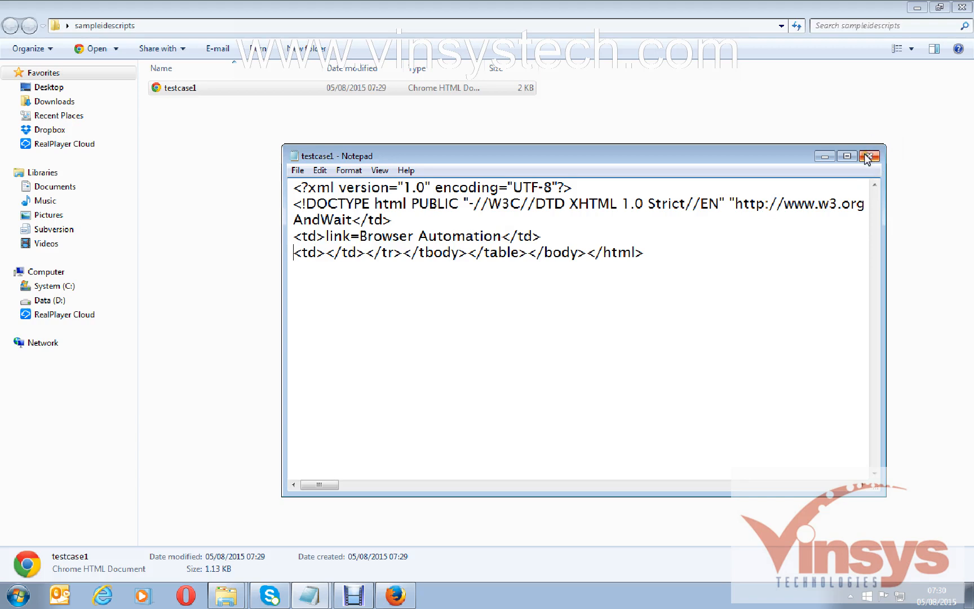
left_click(868, 156)
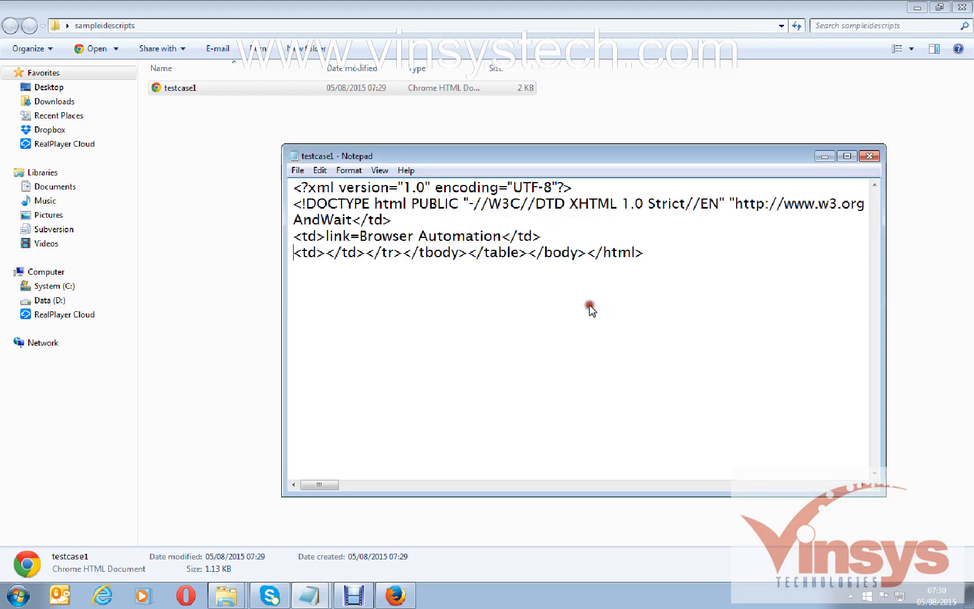
left_click(869, 156)
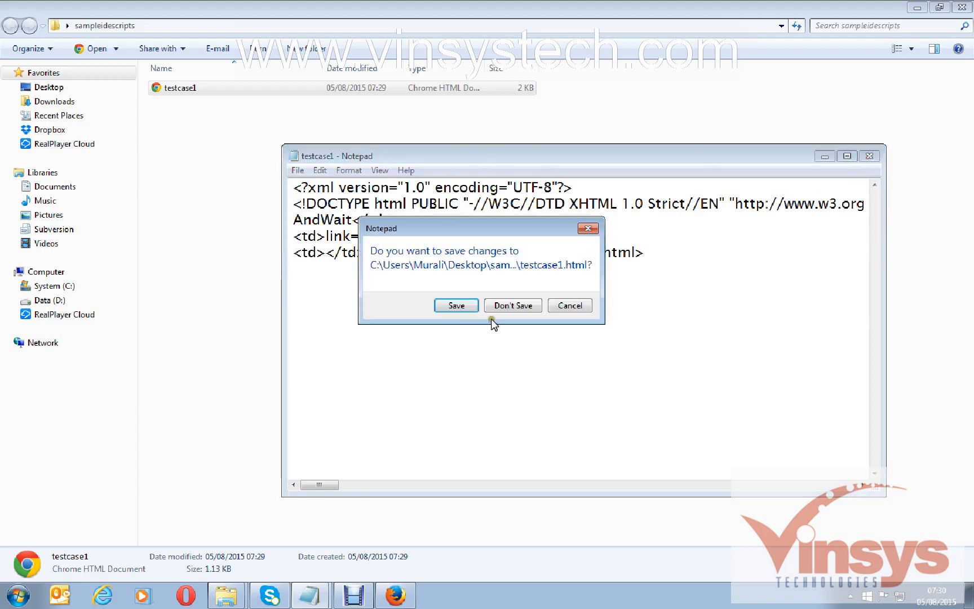
left_click(512, 305)
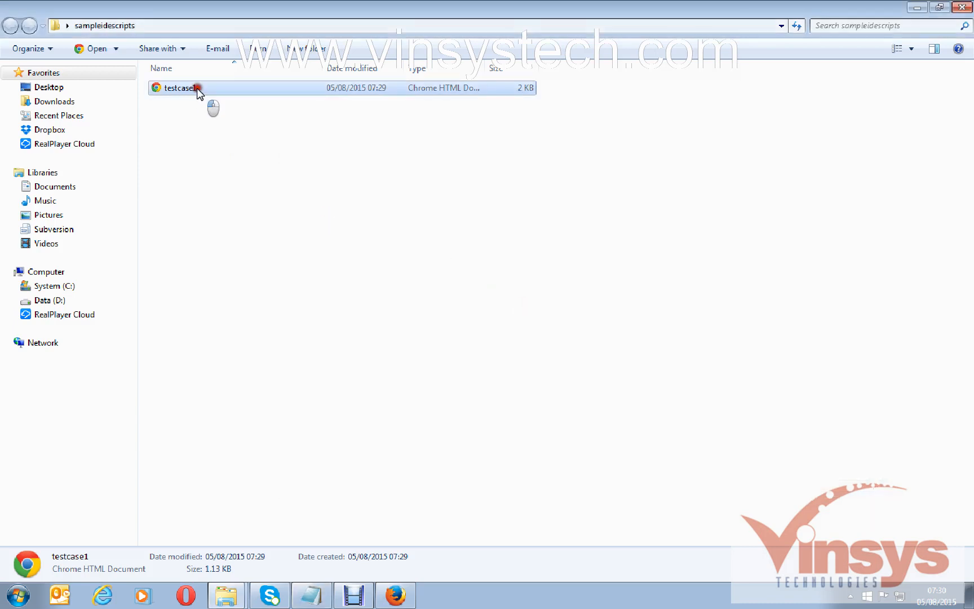
Step: Open testcase1 in Chrome to see its table of recorded commands
double_click(181, 87)
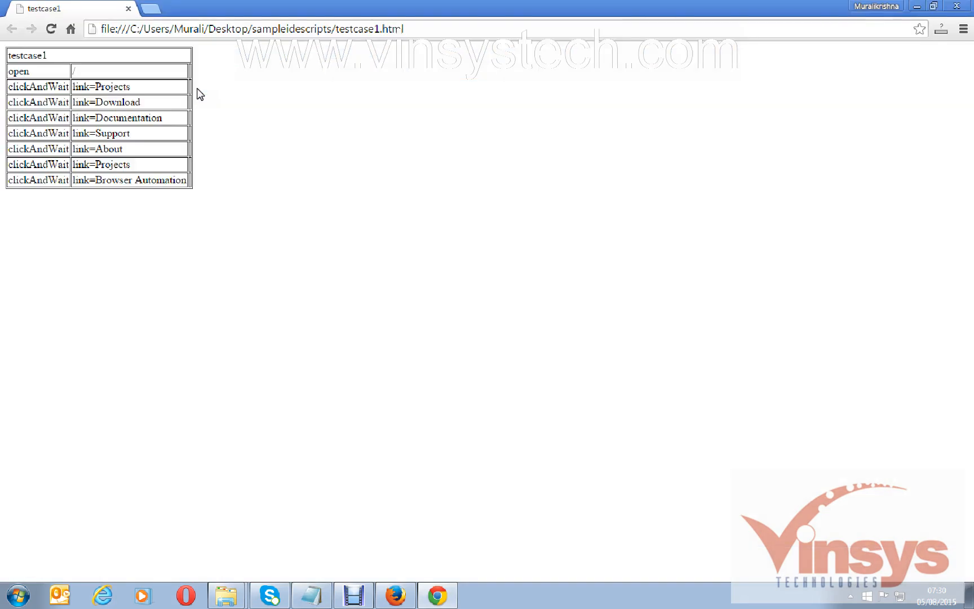
mouse_move(143, 199)
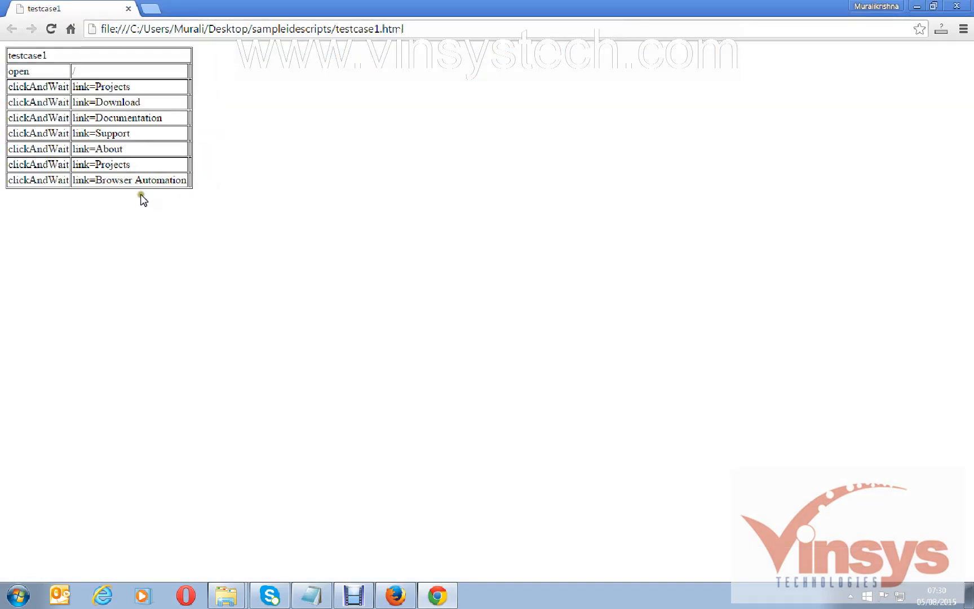
mouse_move(294, 113)
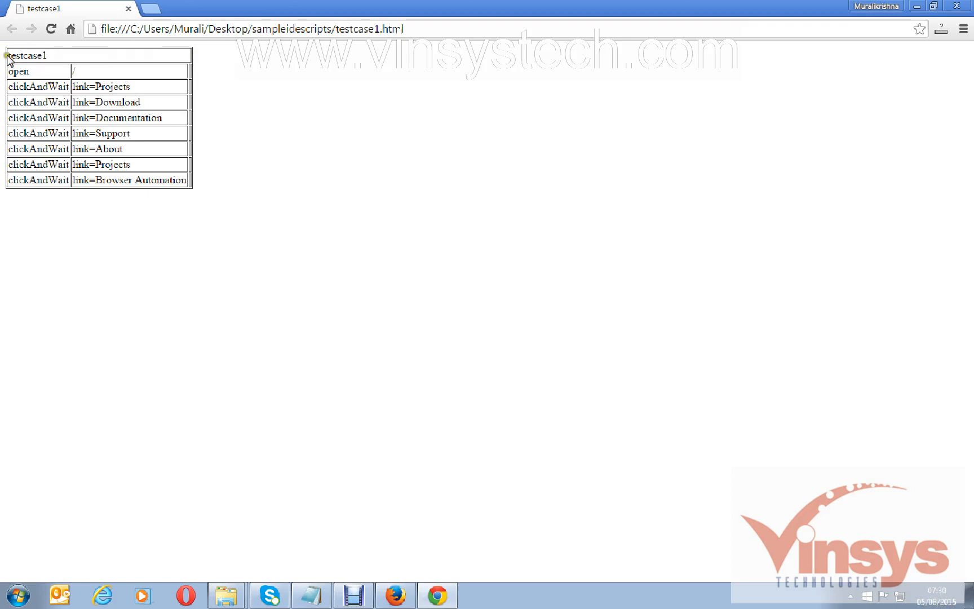
mouse_move(355, 294)
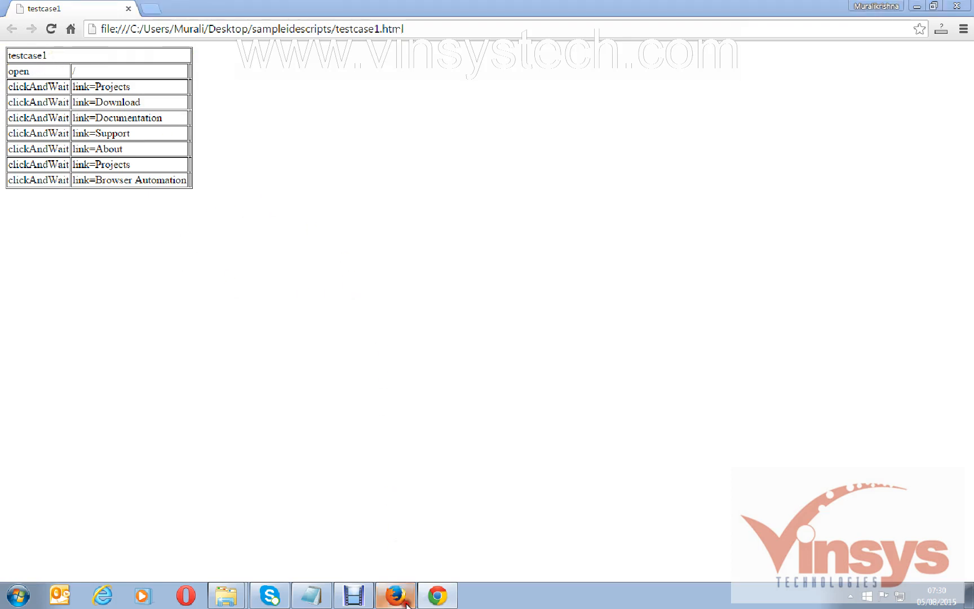
Step: Switch back to Firefox, relaunch Selenium IDE from the tools menu, and open its File menu
left_click(395, 595)
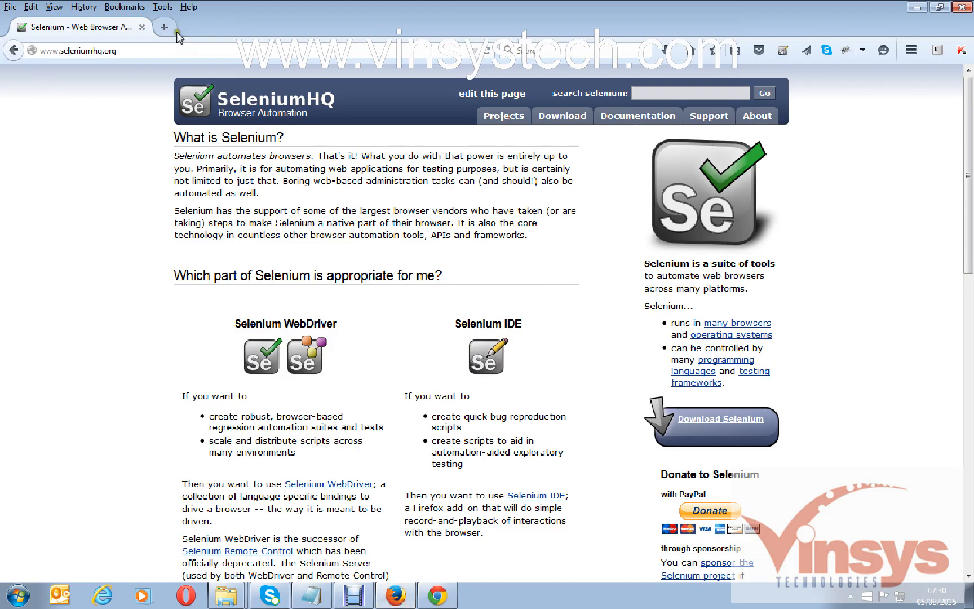
left_click(163, 7)
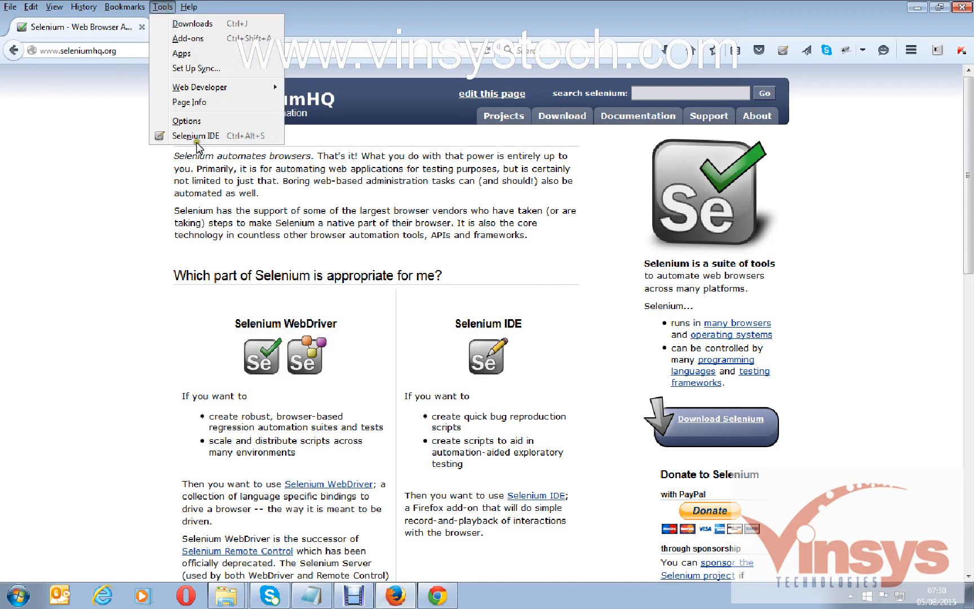
left_click(195, 135)
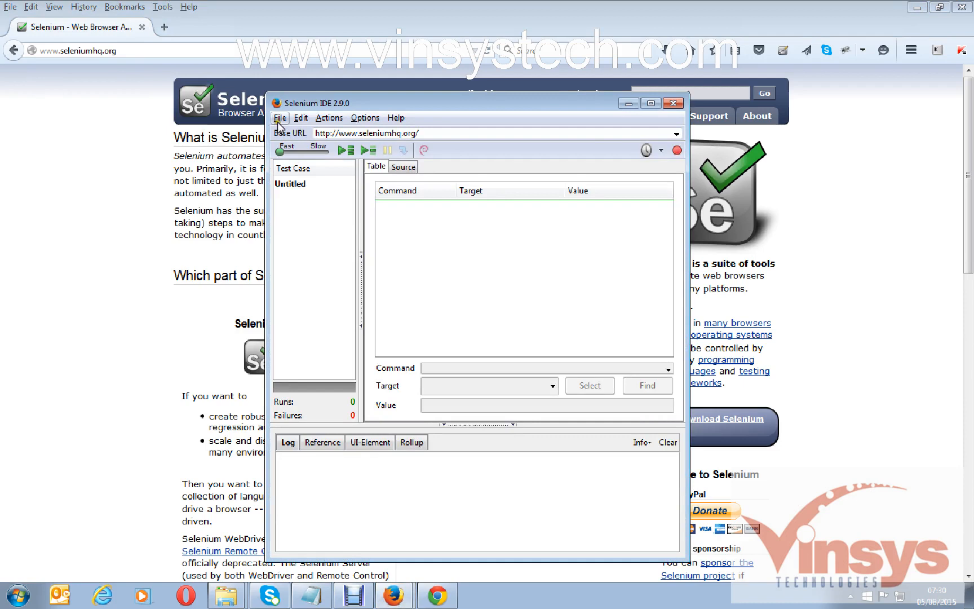
left_click(280, 117)
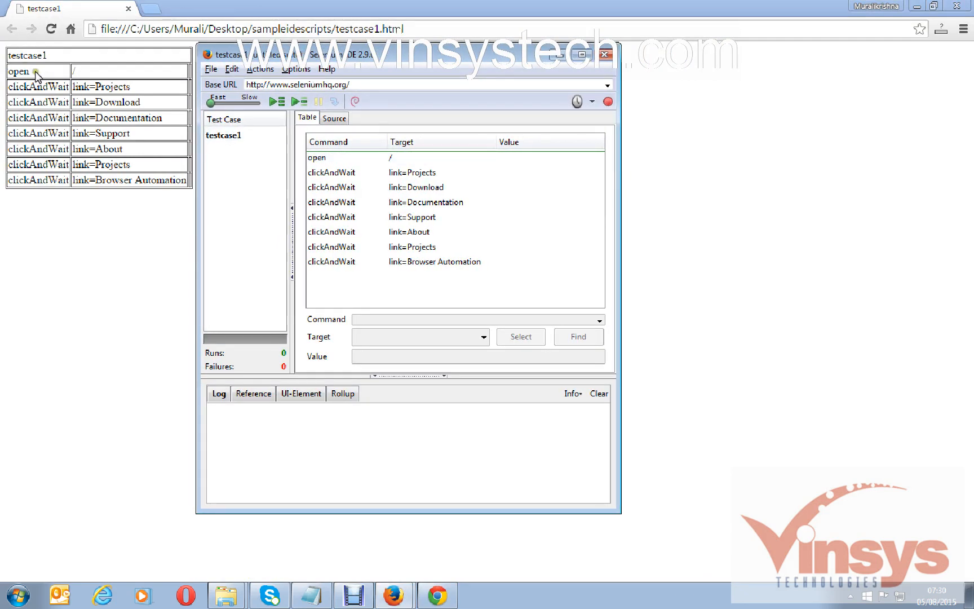
mouse_move(99, 115)
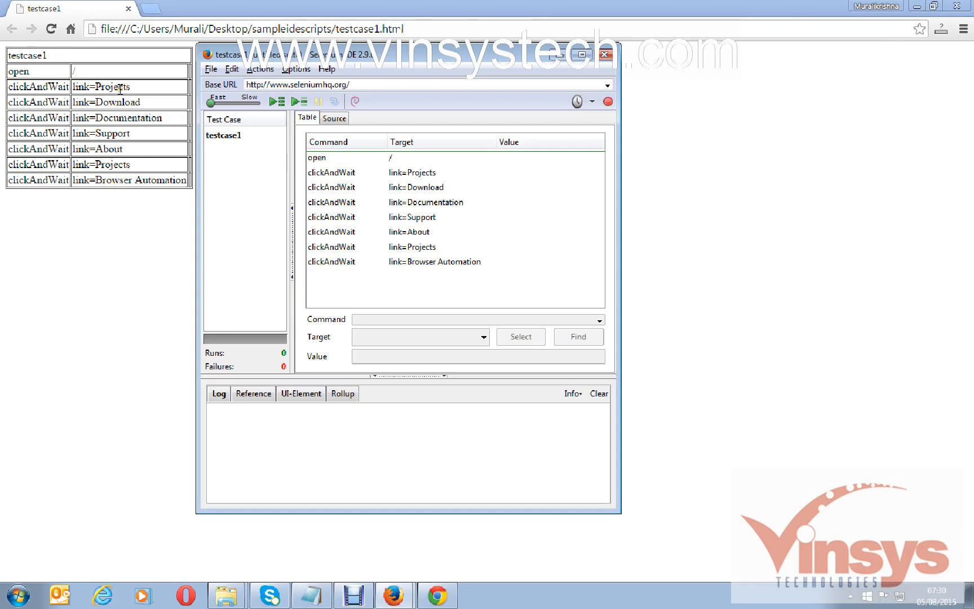
mouse_move(449, 72)
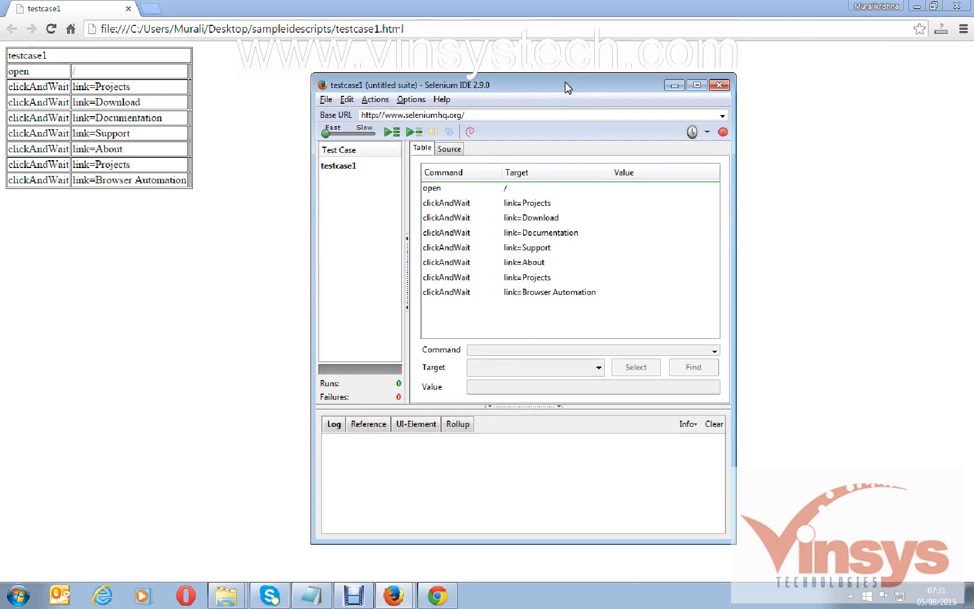
mouse_move(629, 99)
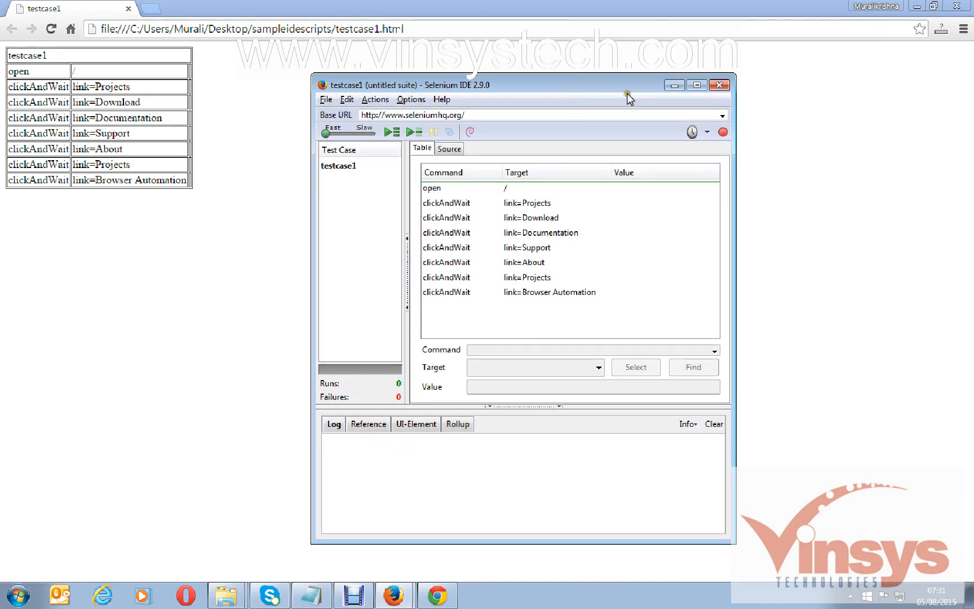
mouse_move(421, 148)
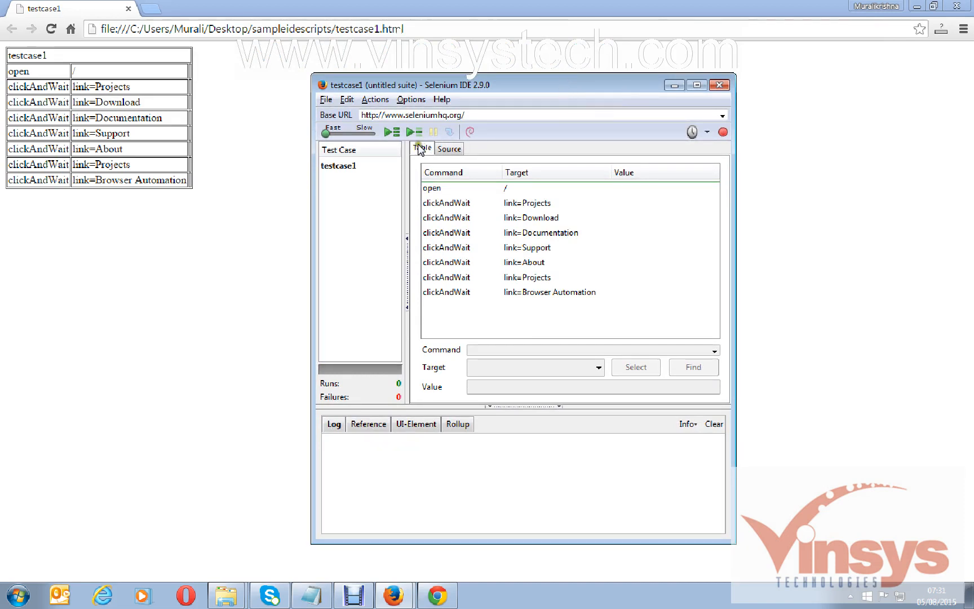
mouse_move(383, 532)
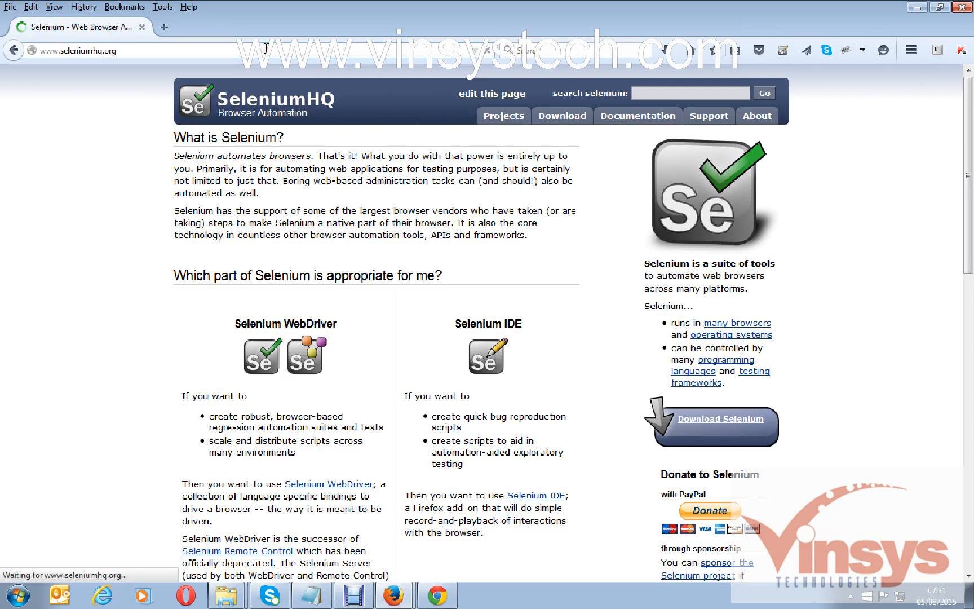
Step: Browse Firefox to google.co.uk, then bring Selenium IDE forward and play testcase1
type("google.co.uk/?gws_rd=ssl")
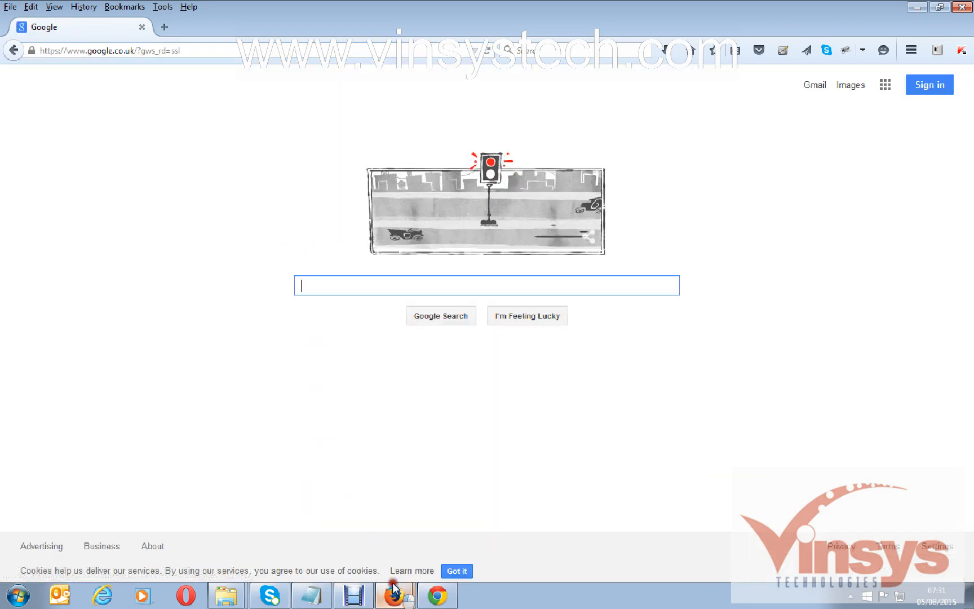
left_click(395, 595)
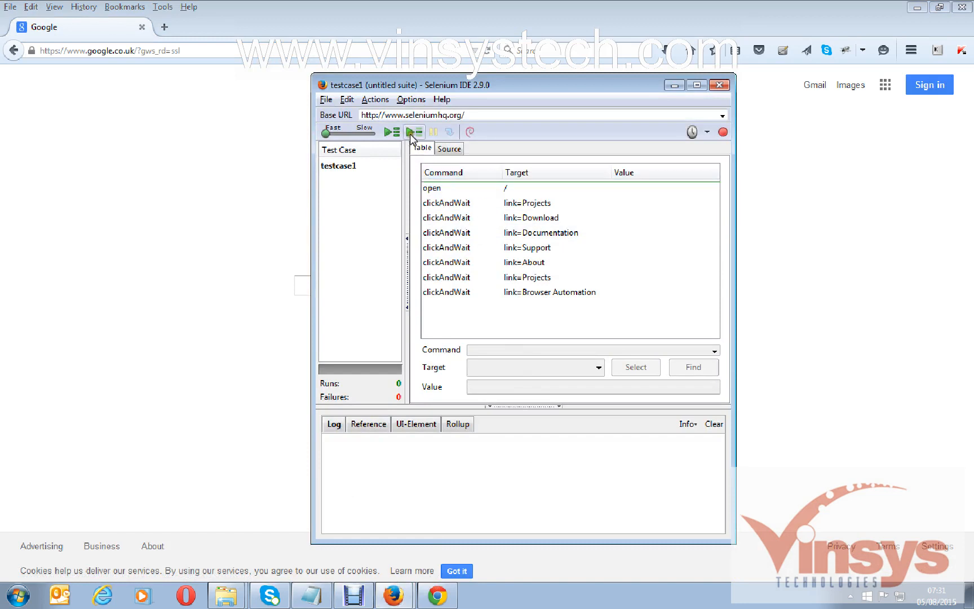
left_click(413, 132)
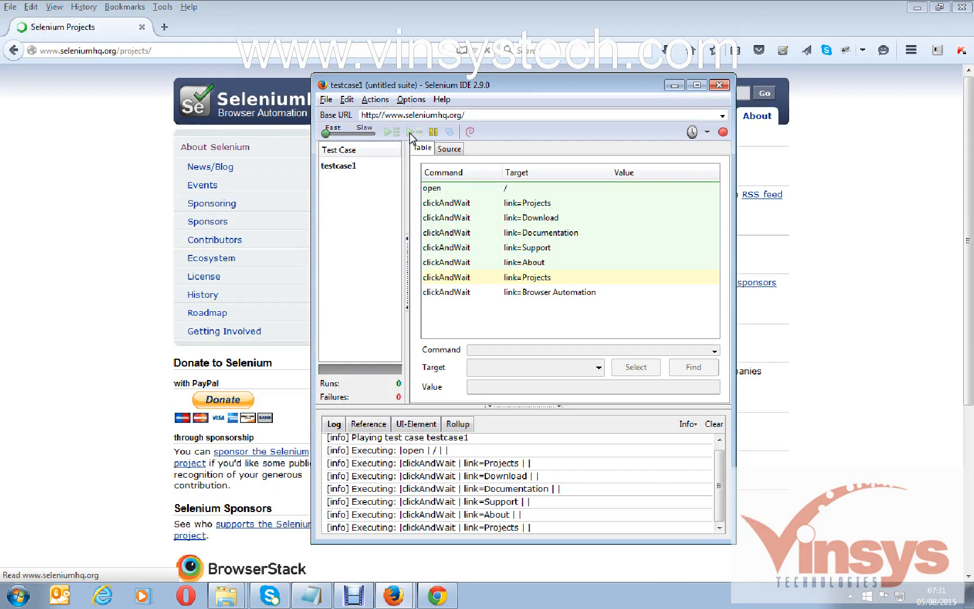
left_click(413, 132)
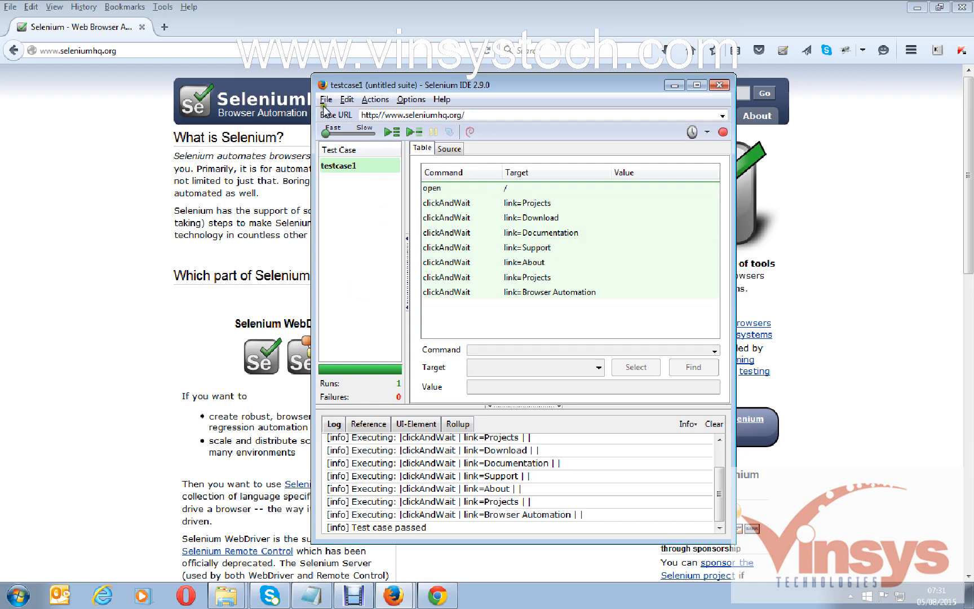
Step: Add a new Untitled test case to the suite and select it
left_click(325, 99)
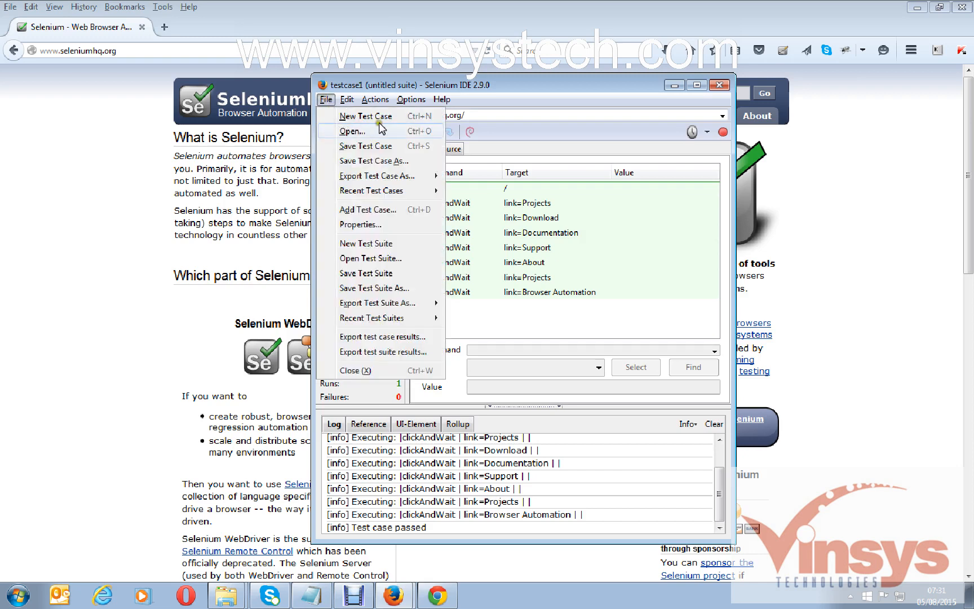
left_click(365, 116)
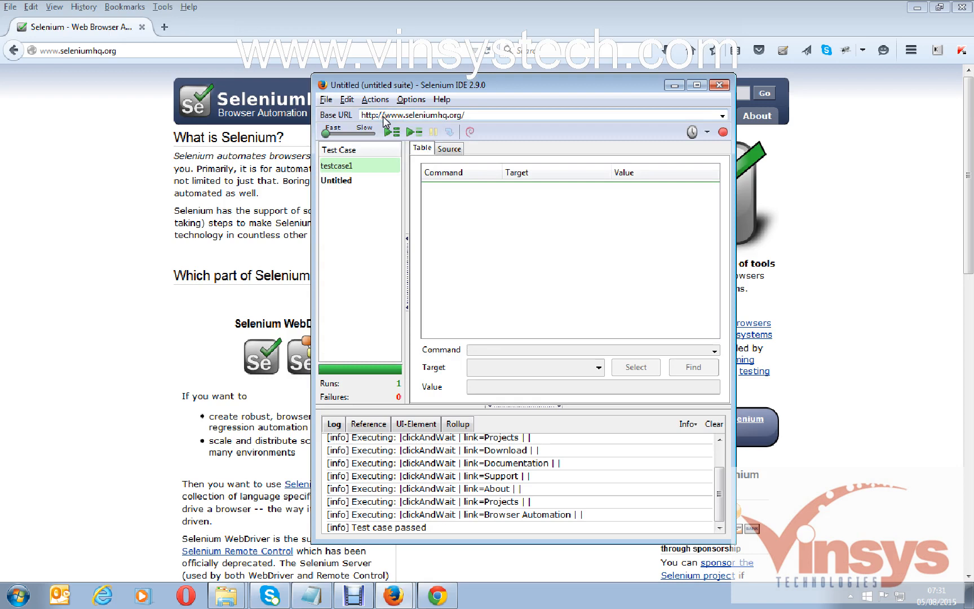
left_click(336, 181)
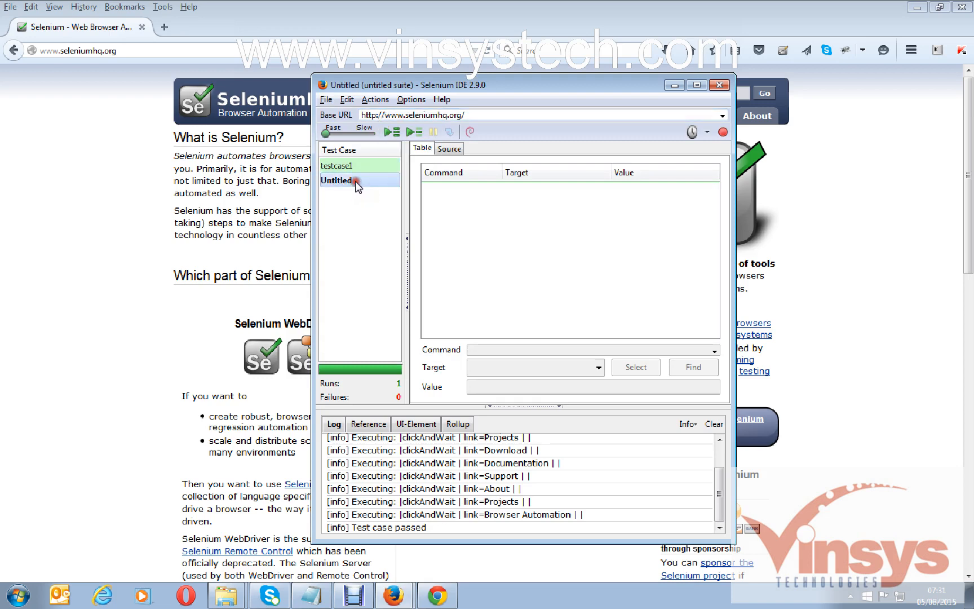
right_click(354, 181)
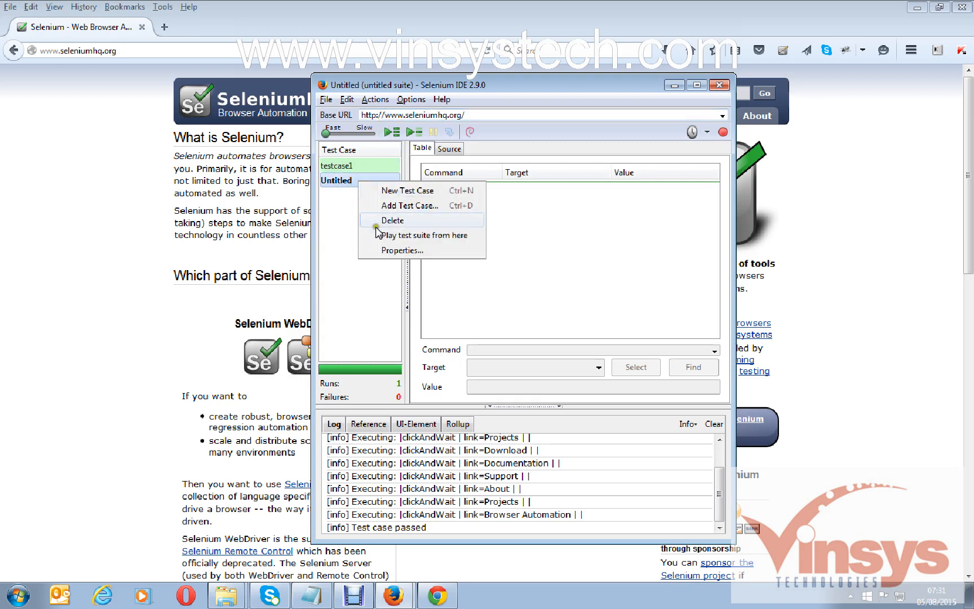
mouse_move(339, 195)
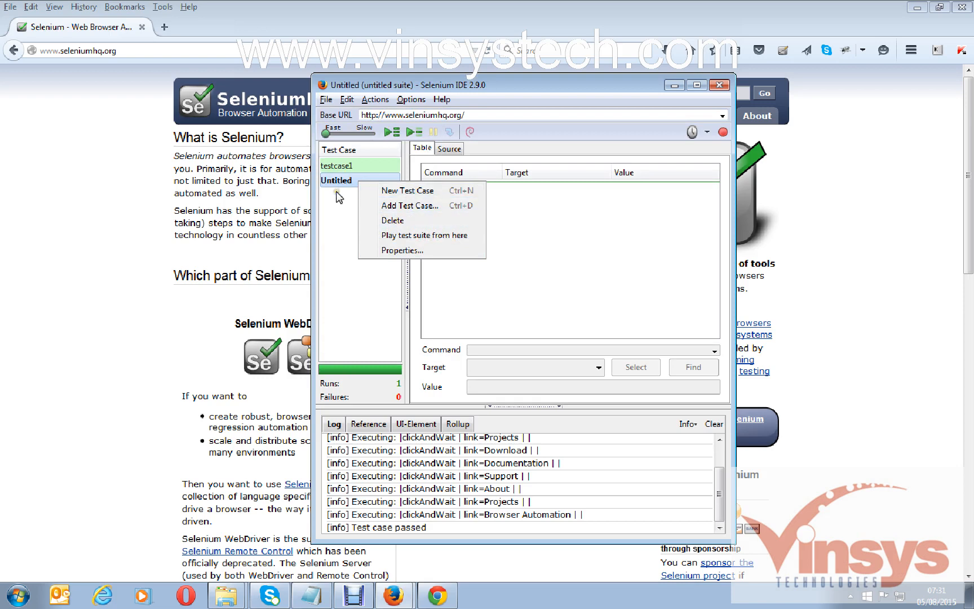
Step: Save the new Untitled test case as 'testcase2'
left_click(325, 99)
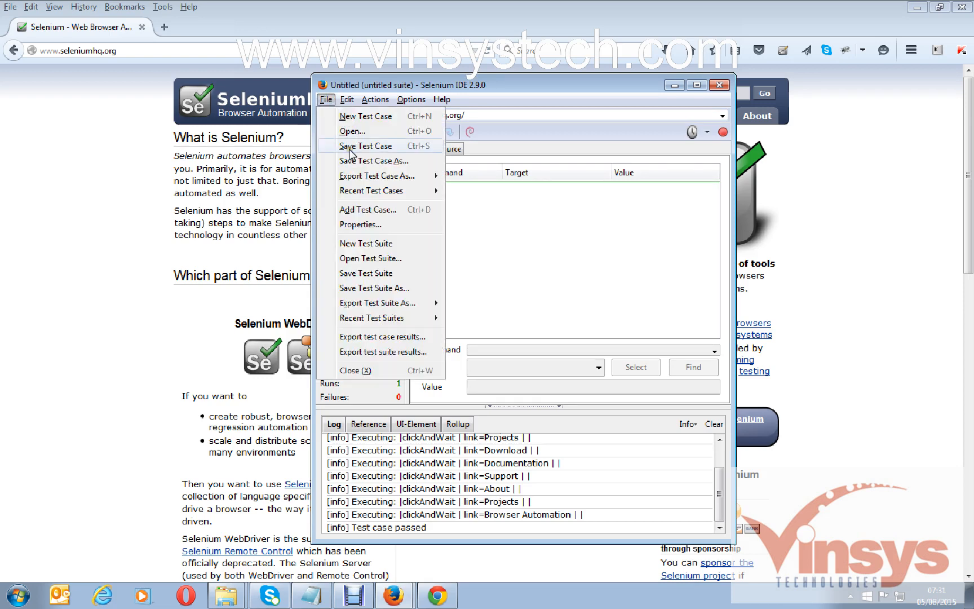
left_click(375, 160)
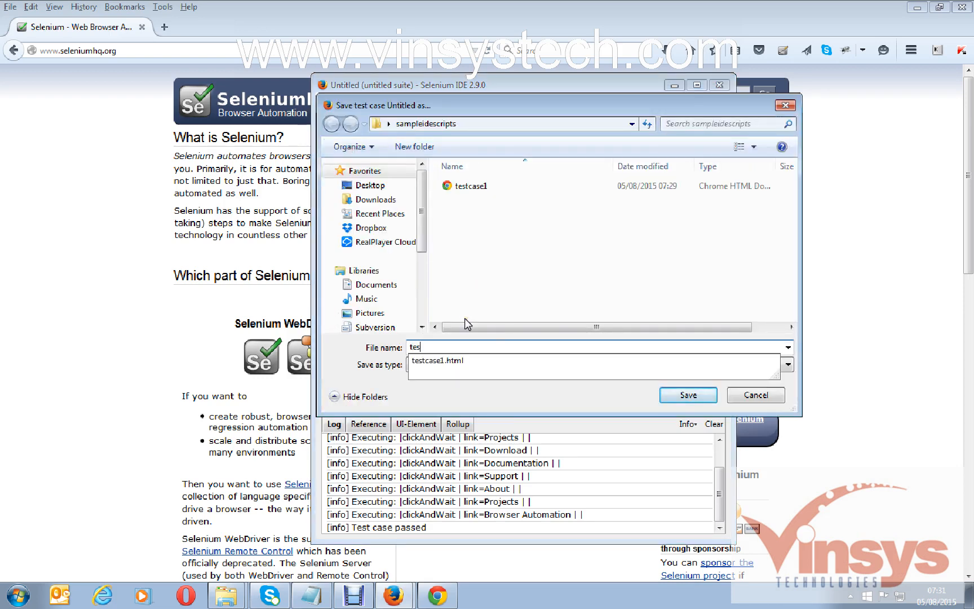
type("testcase2")
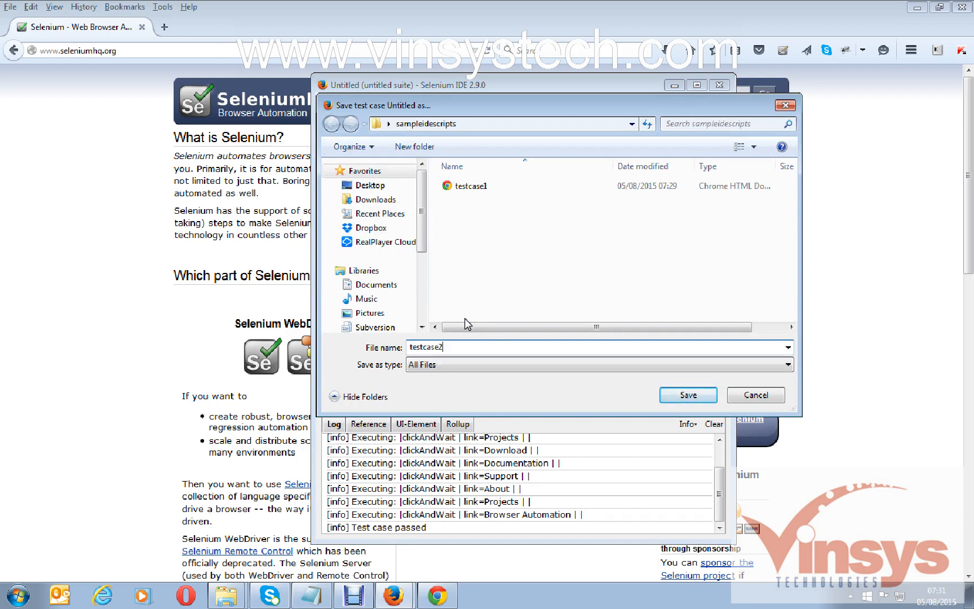
left_click(686, 394)
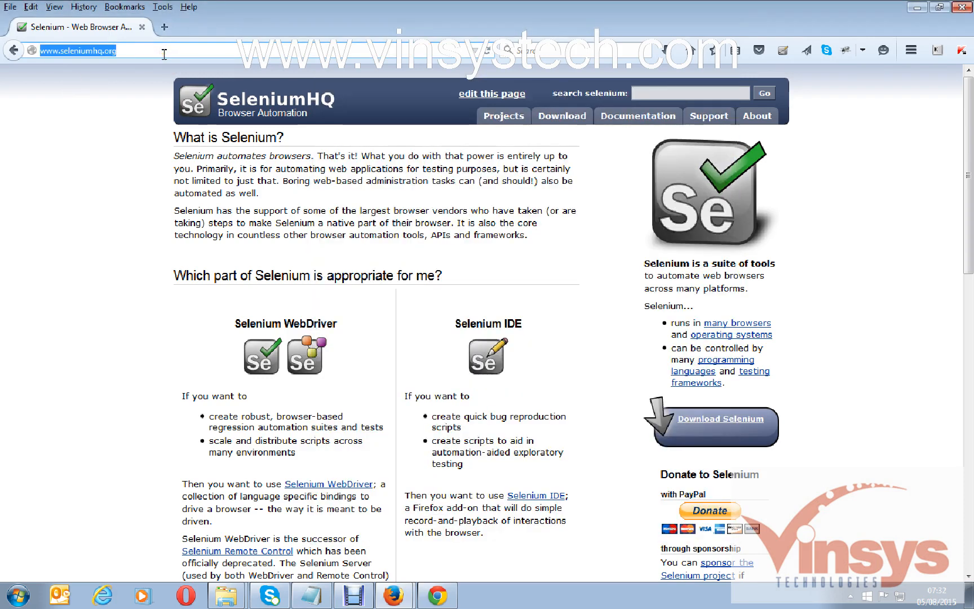
Step: Load vinsystech.com, visit About Us, SEO, Clients and Contact, then return home via the logo
type("vinsystech.com")
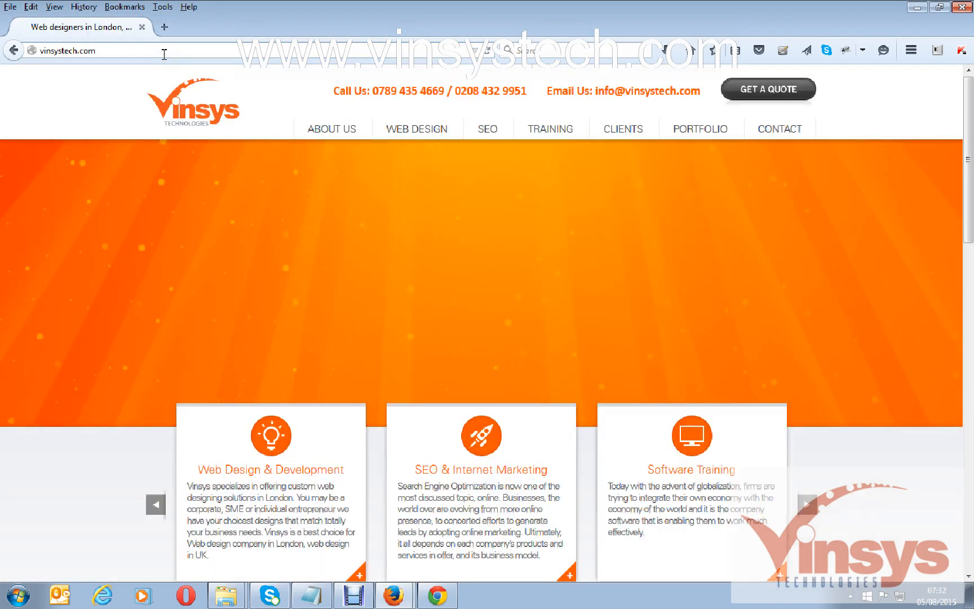
left_click(330, 128)
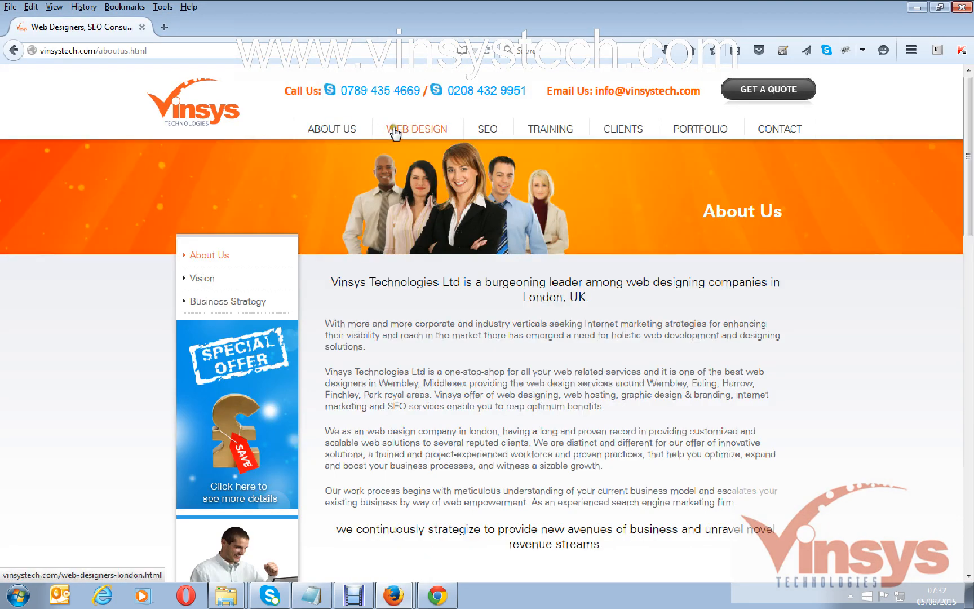
left_click(487, 128)
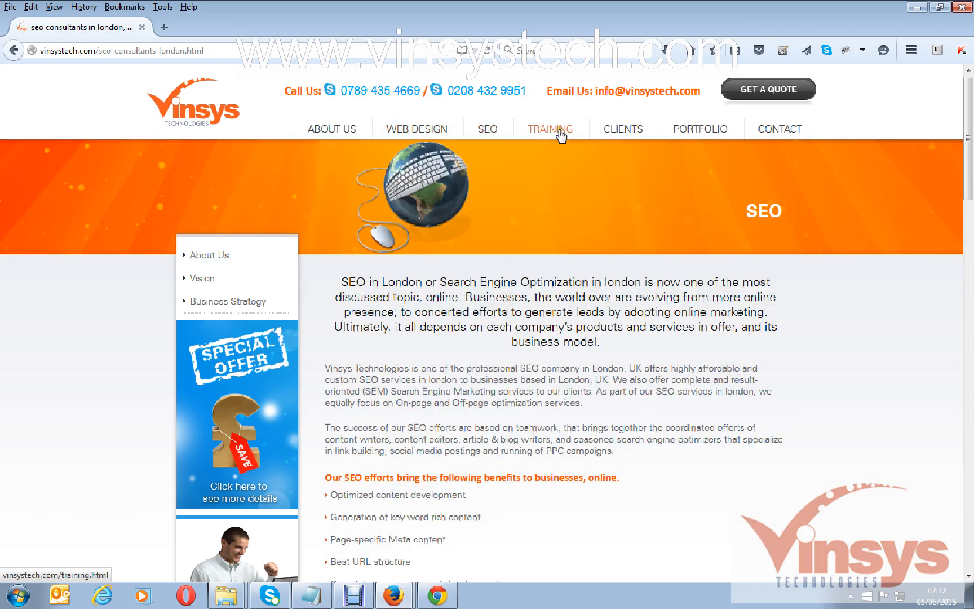
left_click(622, 128)
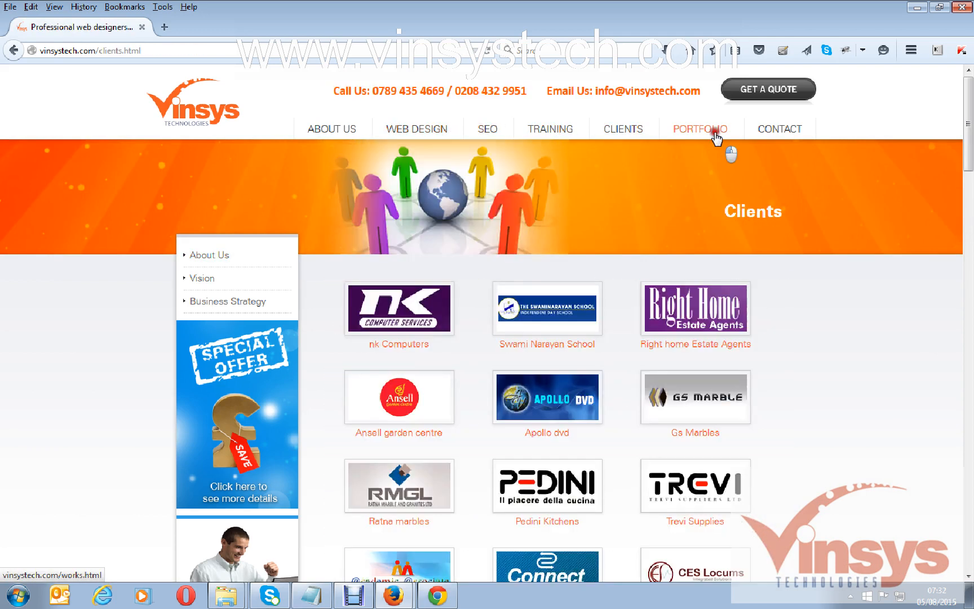
left_click(779, 129)
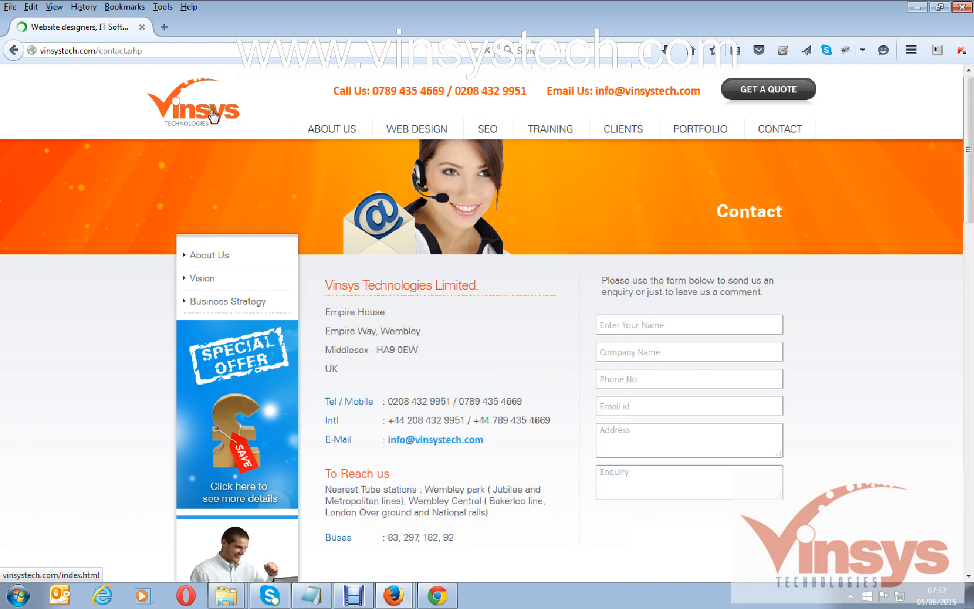
left_click(194, 105)
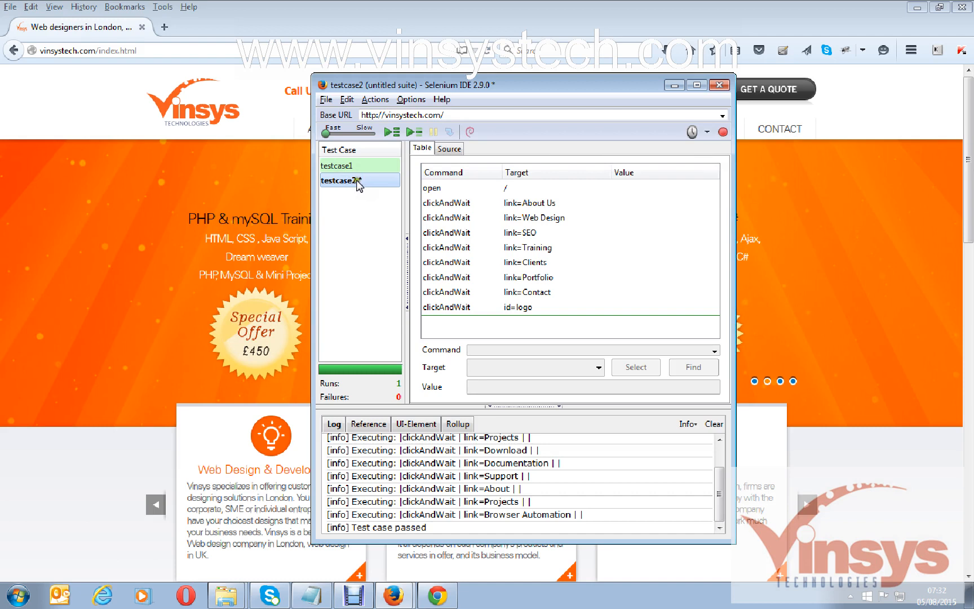
Step: Save testcase2 and replay it until the log reports 'Test case passed'
left_click(325, 100)
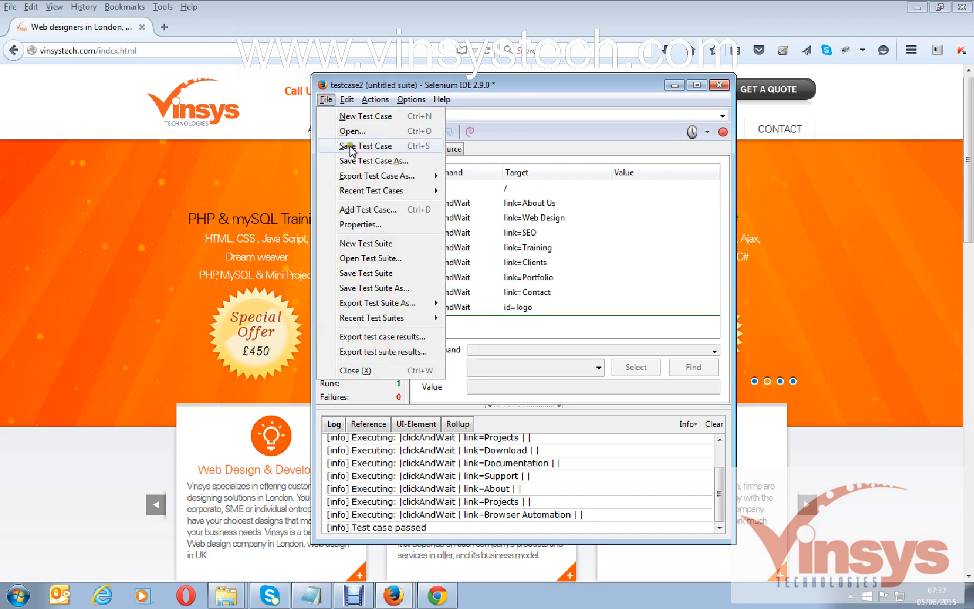
left_click(365, 146)
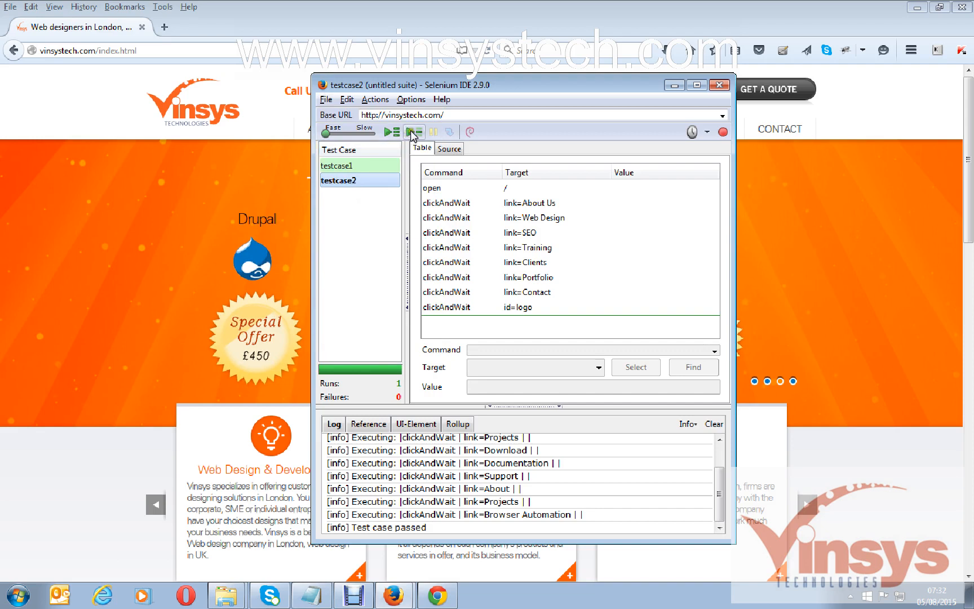
left_click(391, 131)
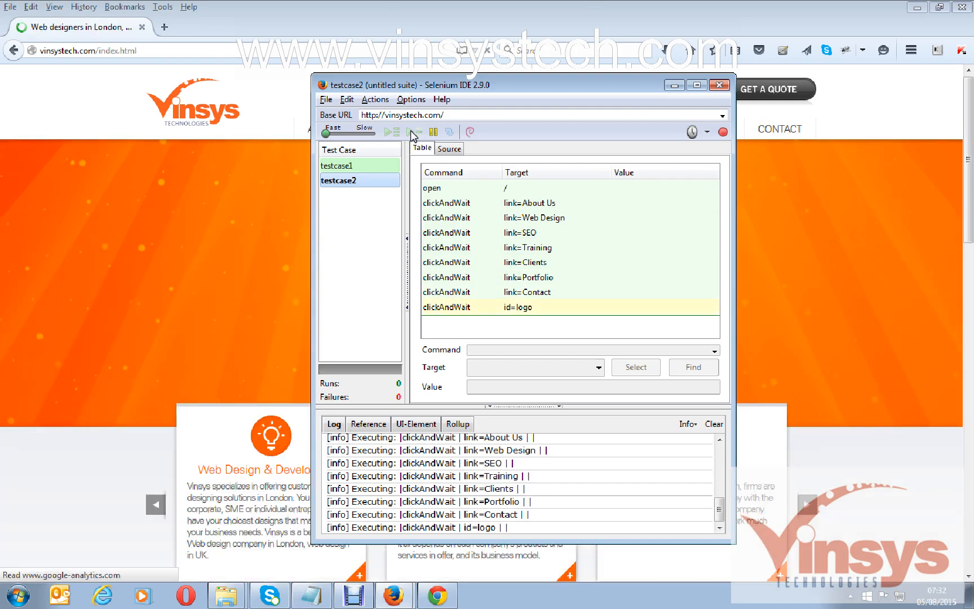
left_click(391, 132)
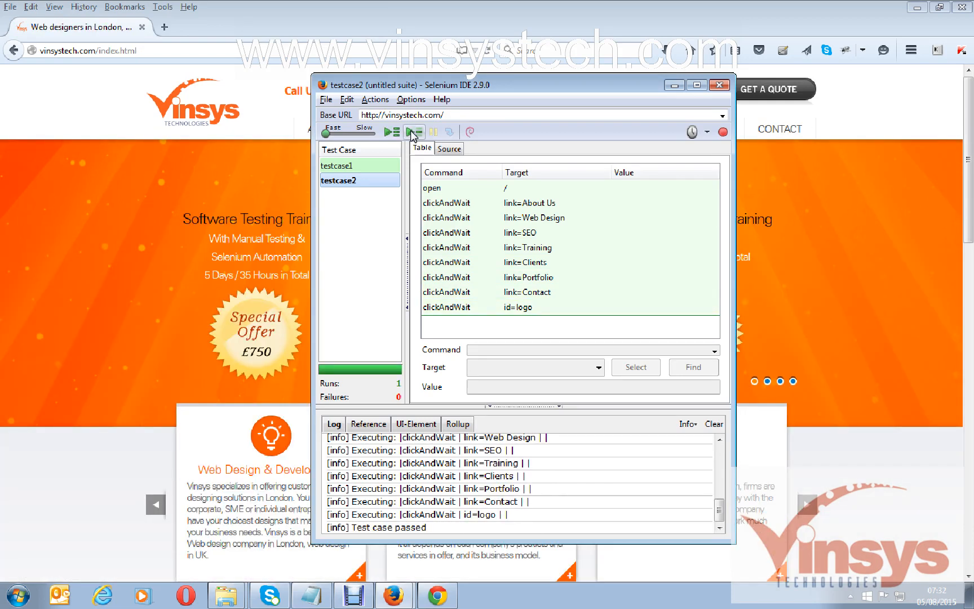
mouse_move(381, 302)
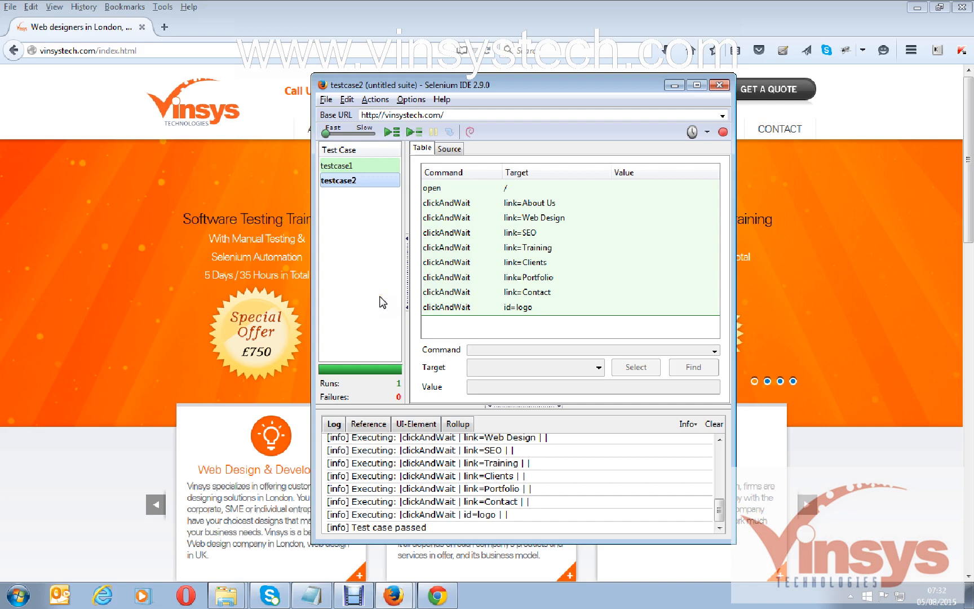